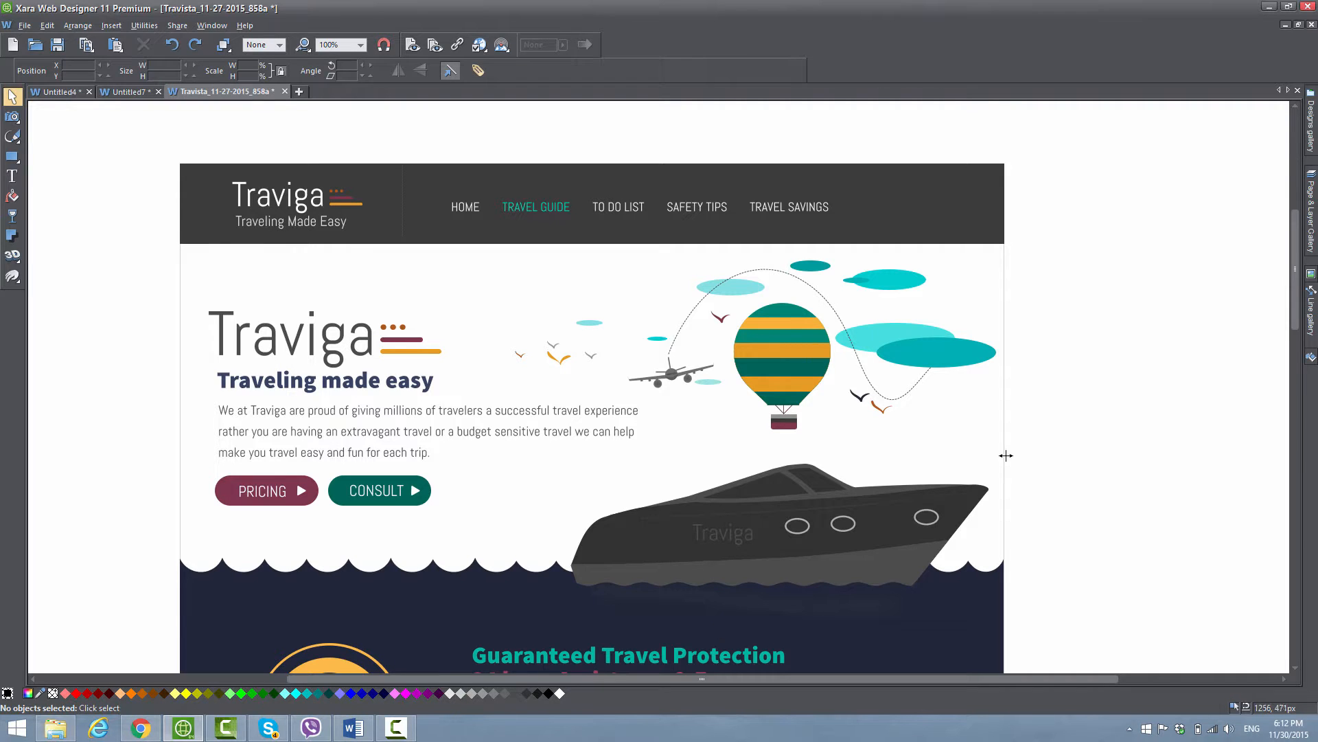
{"action": "mouse_move", "coordinate": [539, 293]}
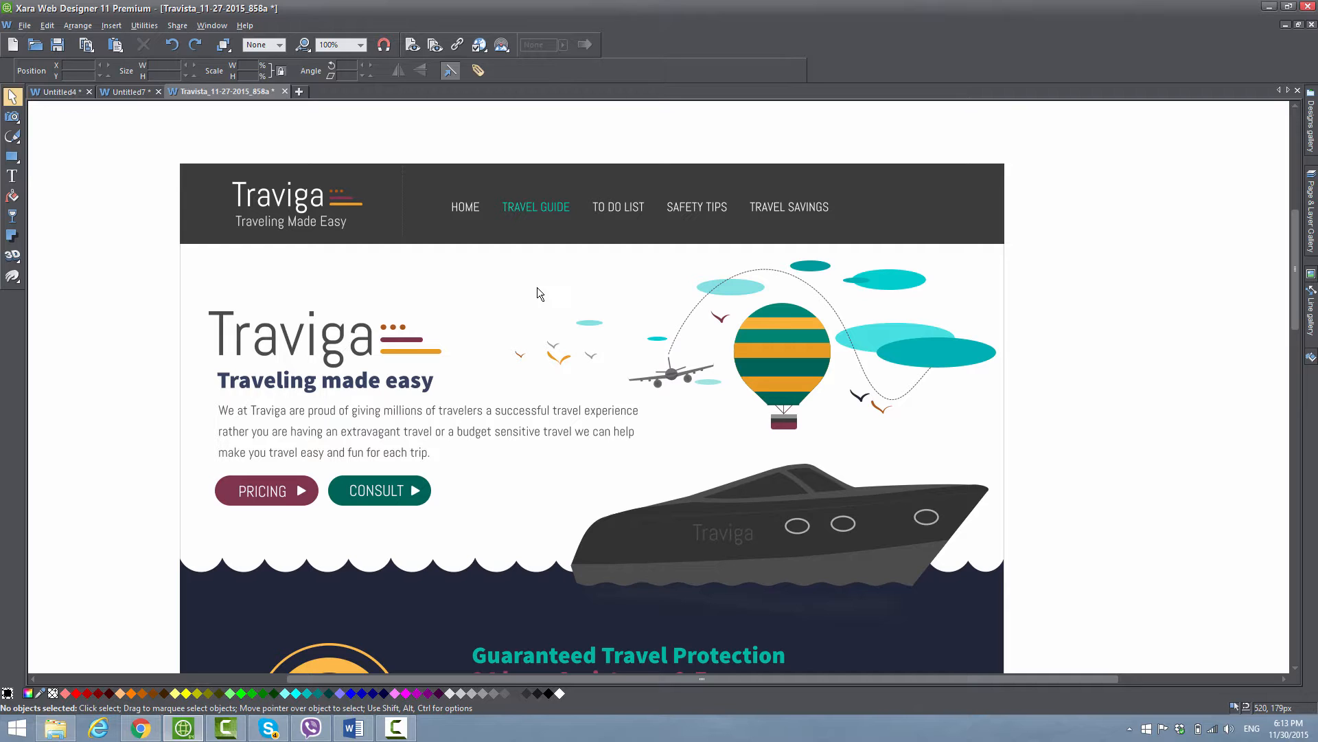
{"action": "mouse_move", "coordinate": [305, 249]}
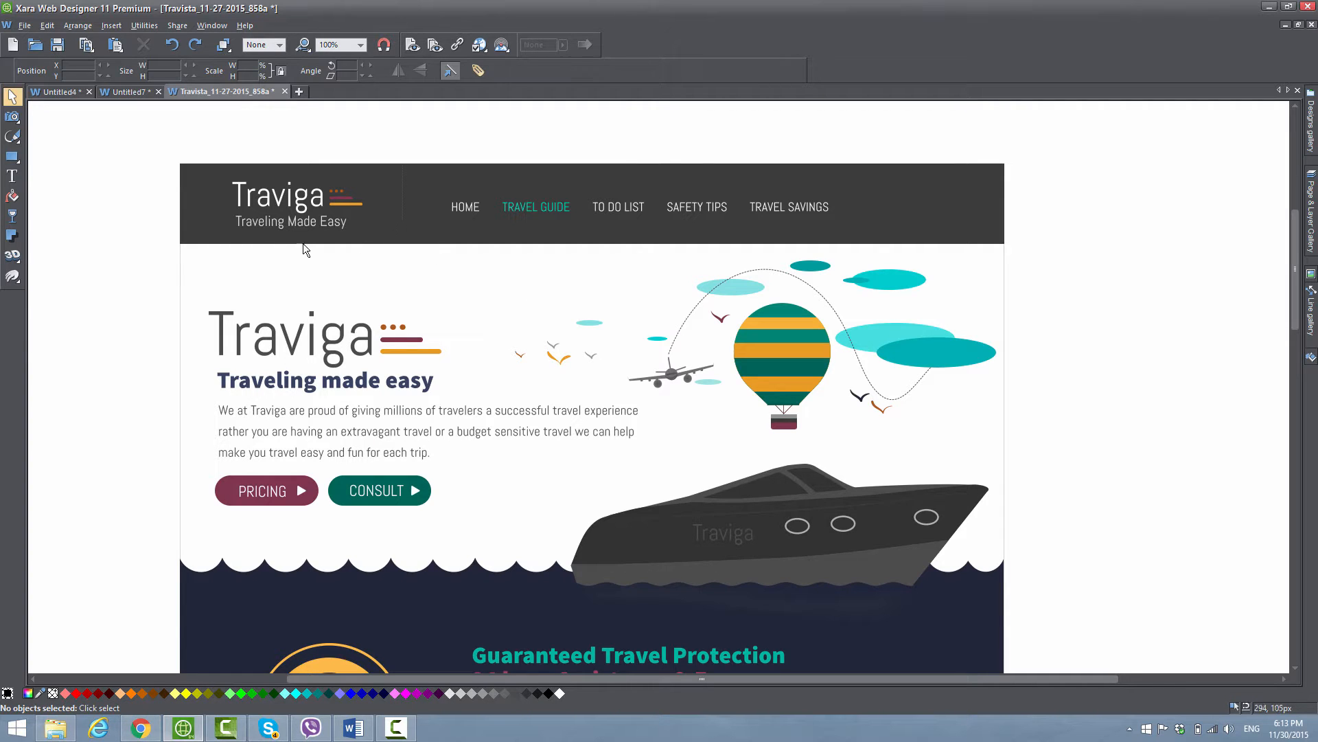
{"action": "mouse_move", "coordinate": [269, 251]}
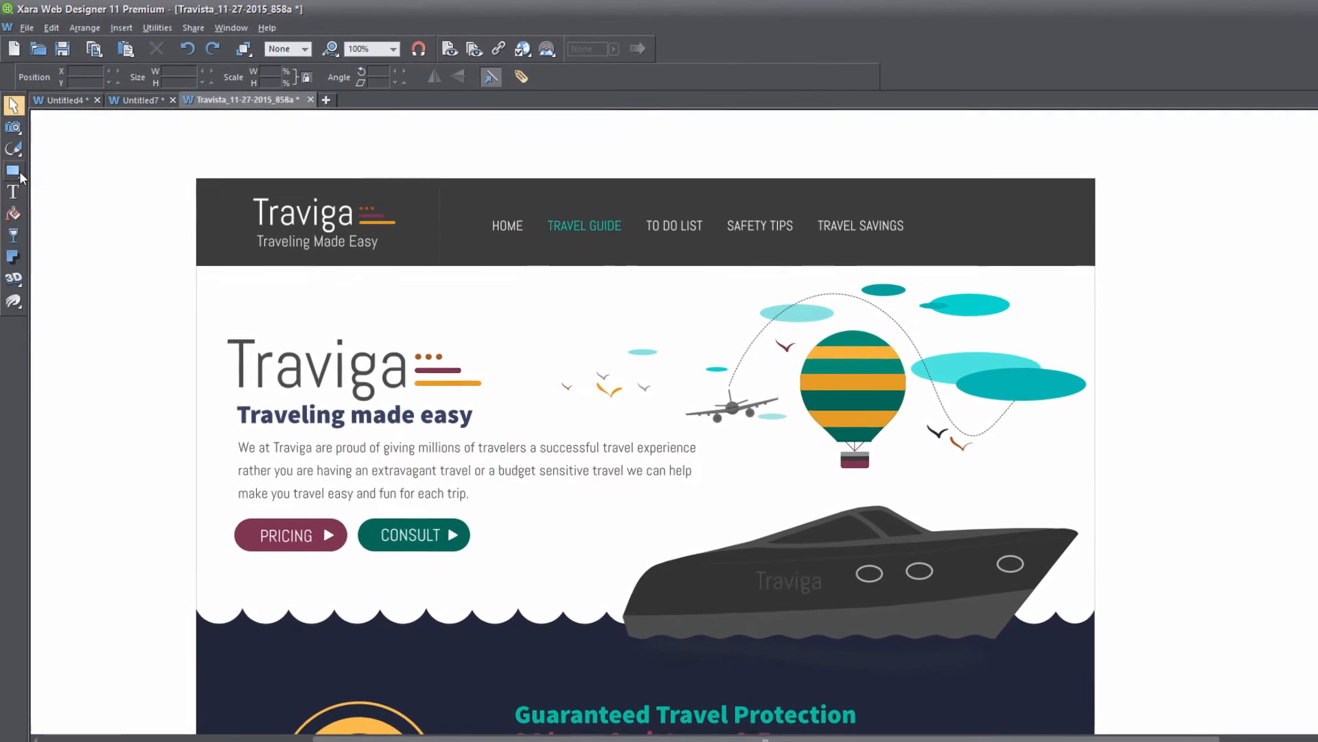
Draw a cyan-filled rectangle at the left end of the Traviga header bar.
{"action": "left_click", "coordinate": [13, 171]}
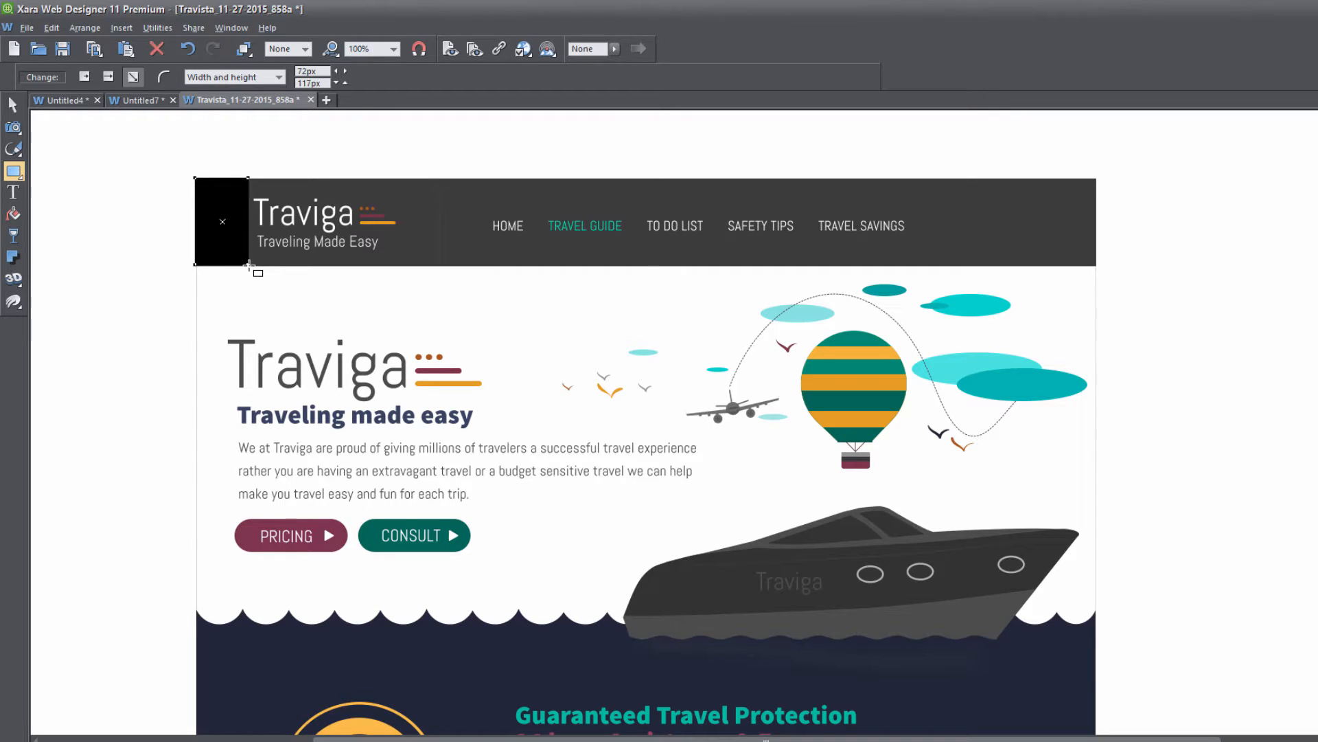
{"action": "key", "text": "ctrl+e"}
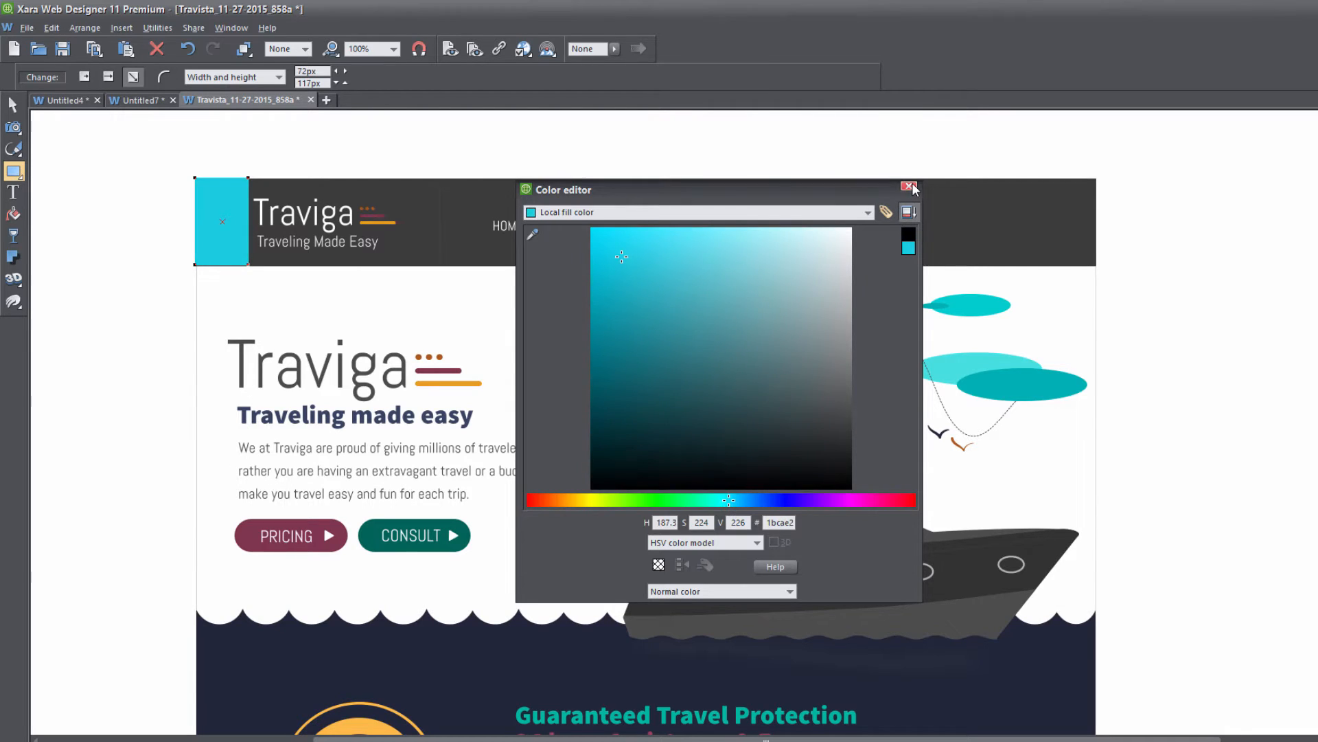
{"action": "left_click", "coordinate": [909, 187]}
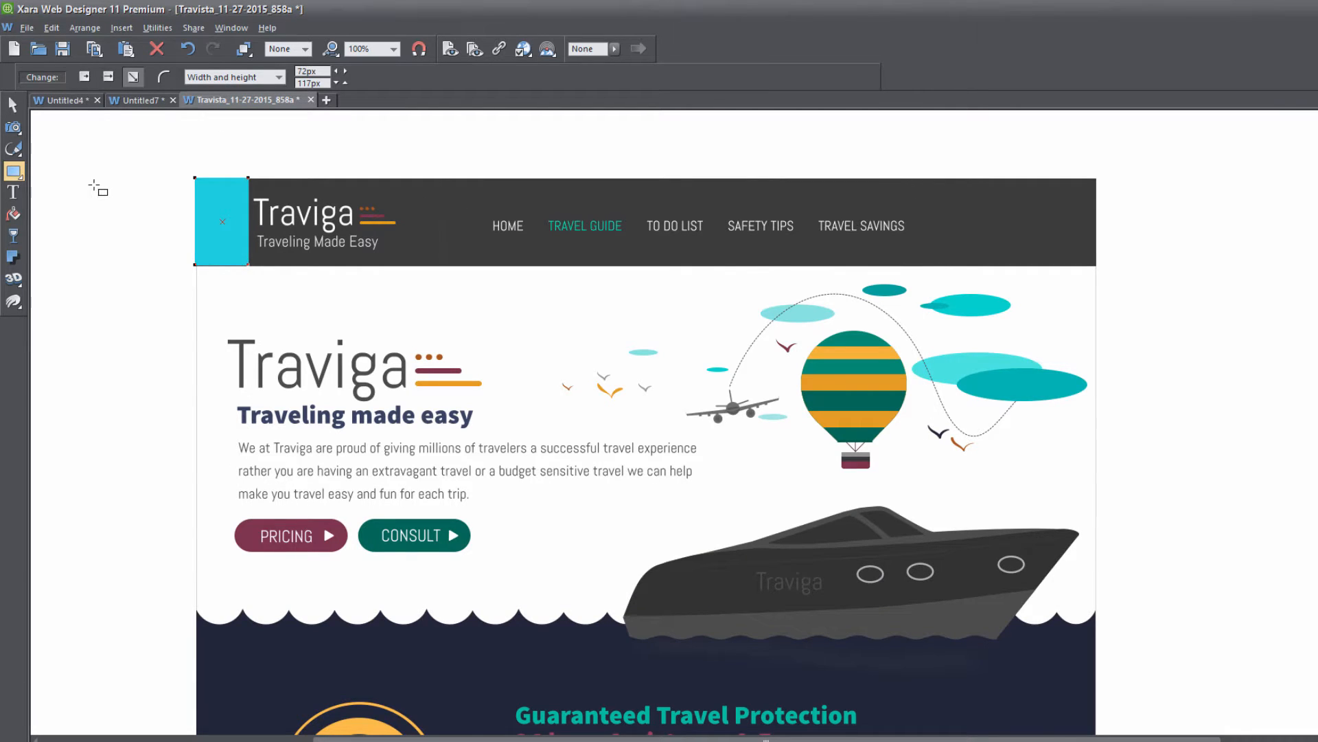
Place a vertical 18px bold 'TWITTER' text on the cyan rectangle and select both.
{"action": "left_click", "coordinate": [14, 194]}
{"action": "type", "text": "TWITTER"}
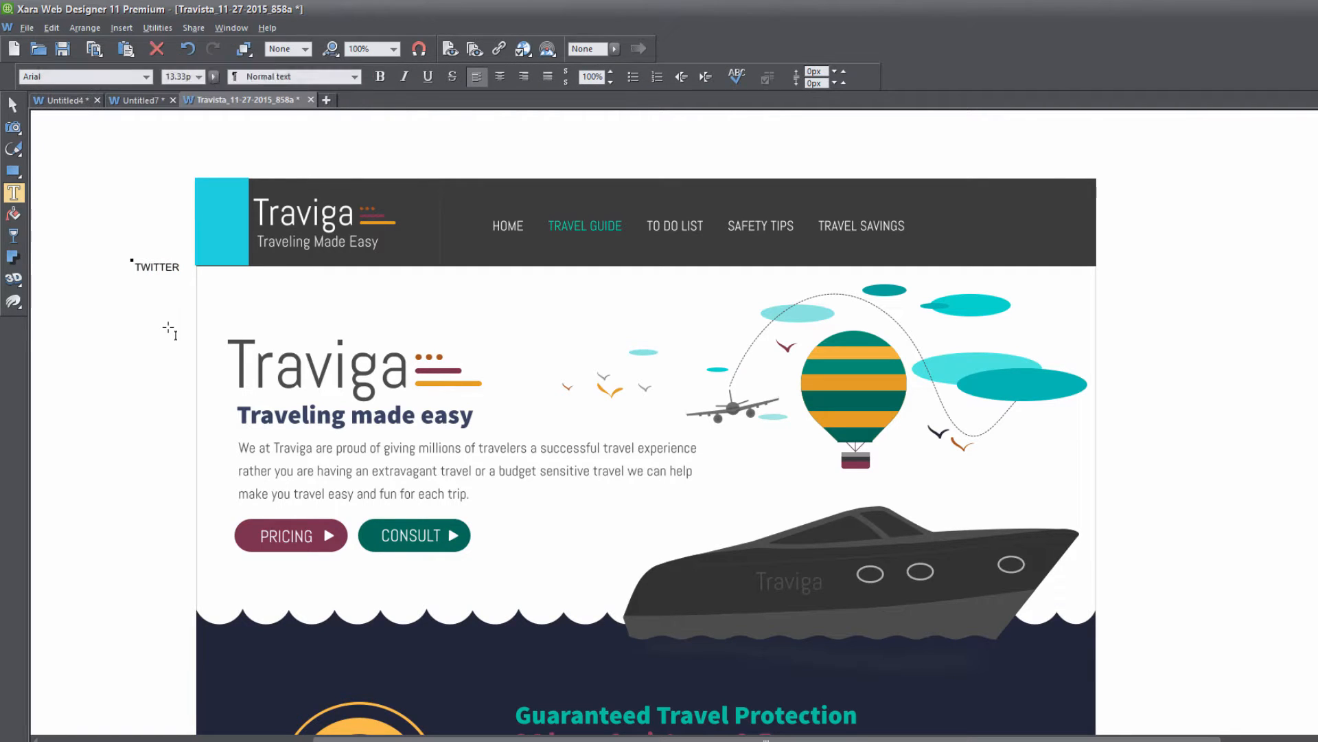
{"action": "left_click", "coordinate": [157, 289]}
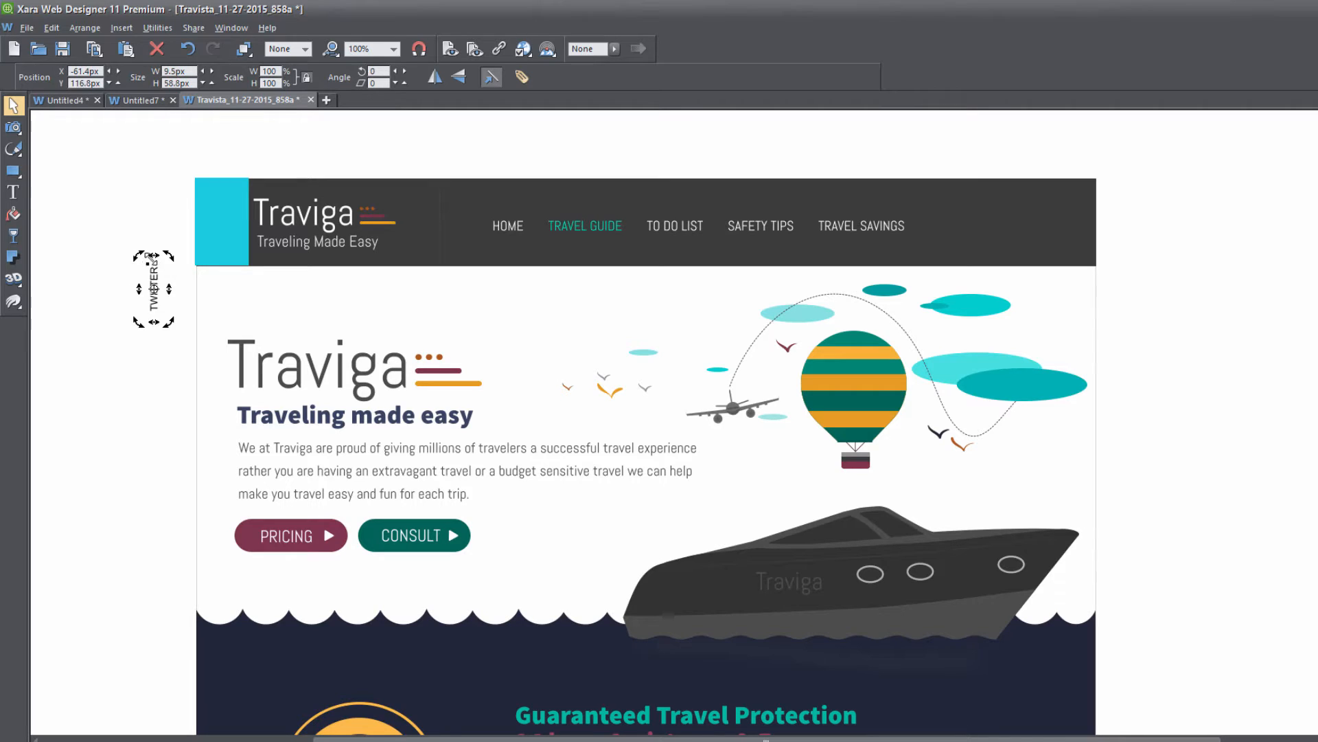
{"action": "left_click_drag", "start_coordinate": [154, 288], "coordinate": [223, 221]}
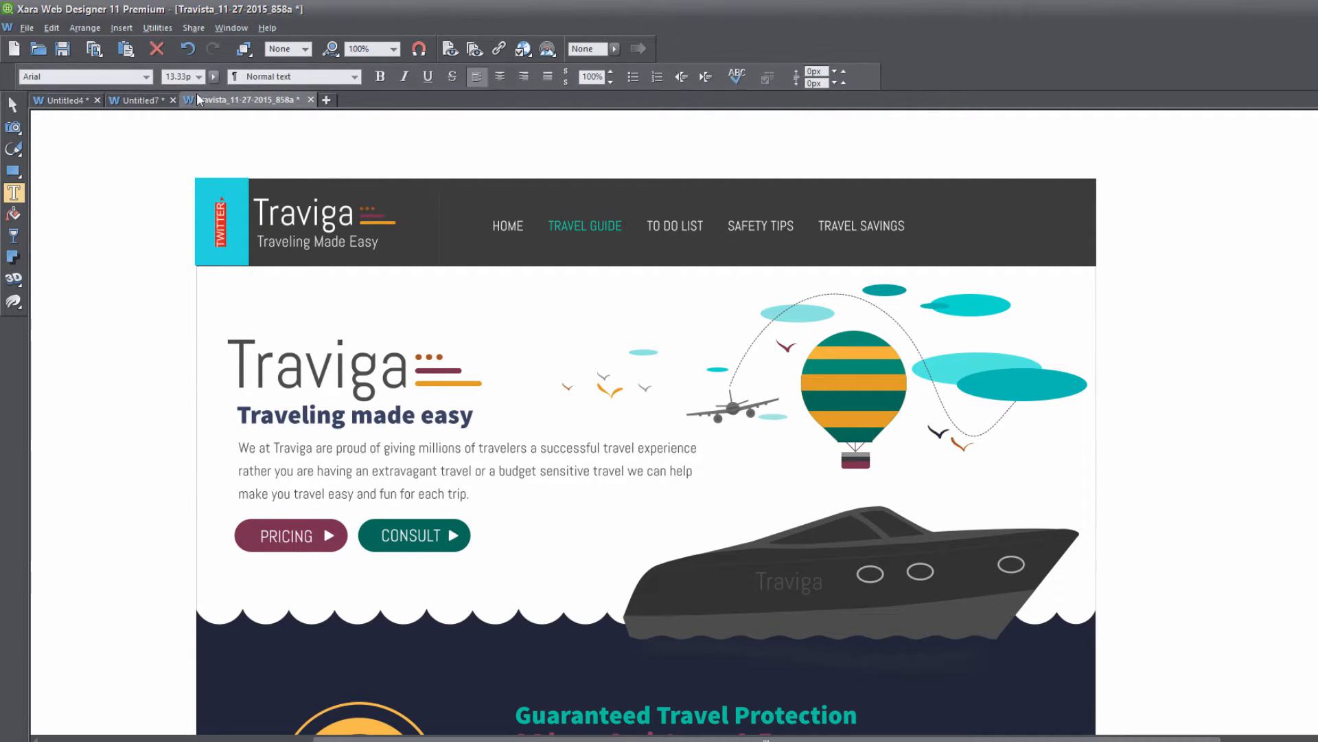
{"action": "left_click", "coordinate": [213, 77]}
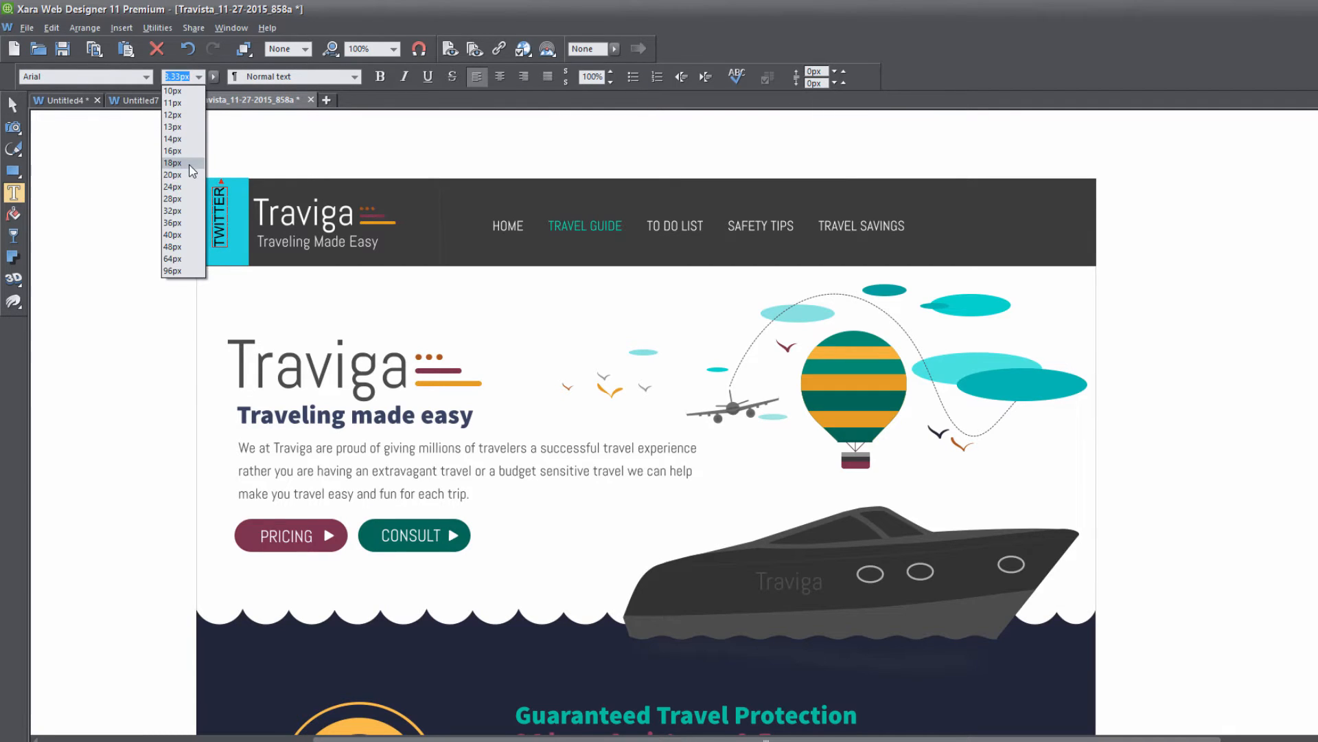
{"action": "left_click", "coordinate": [172, 164]}
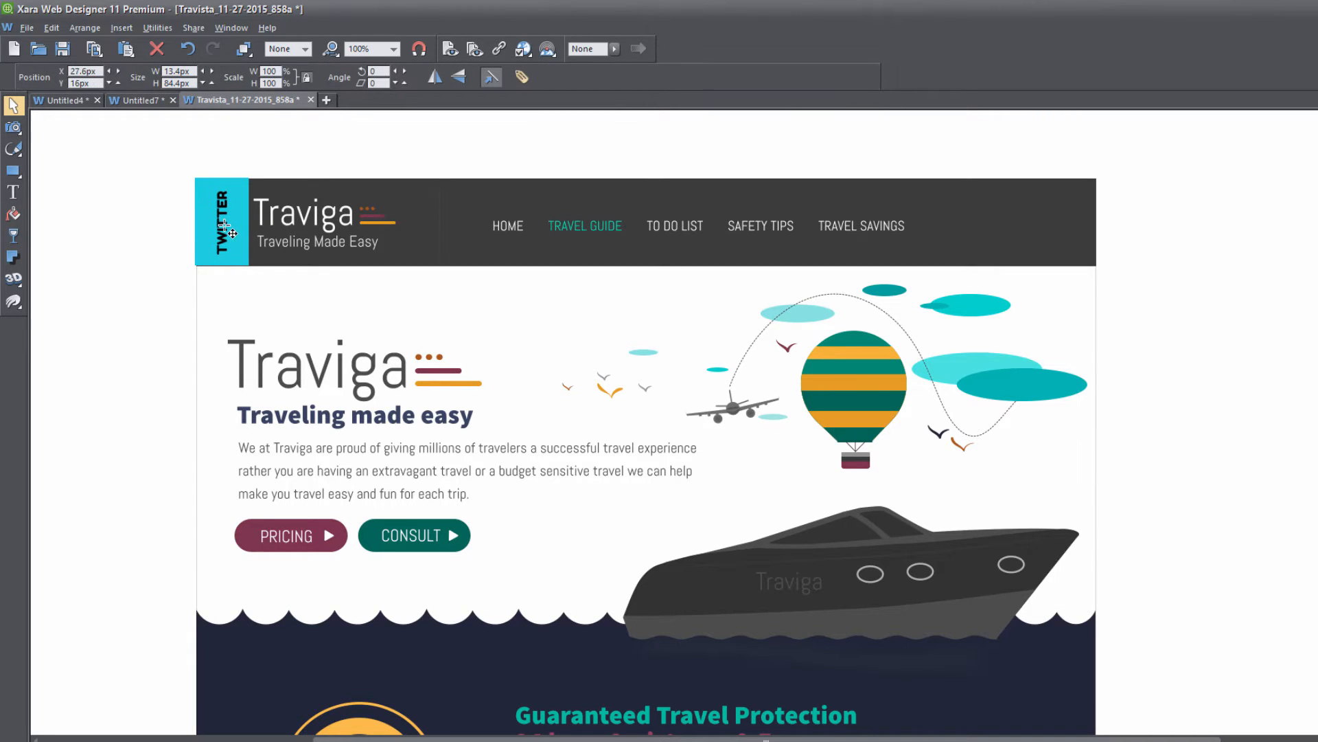
{"action": "left_click", "coordinate": [221, 222]}
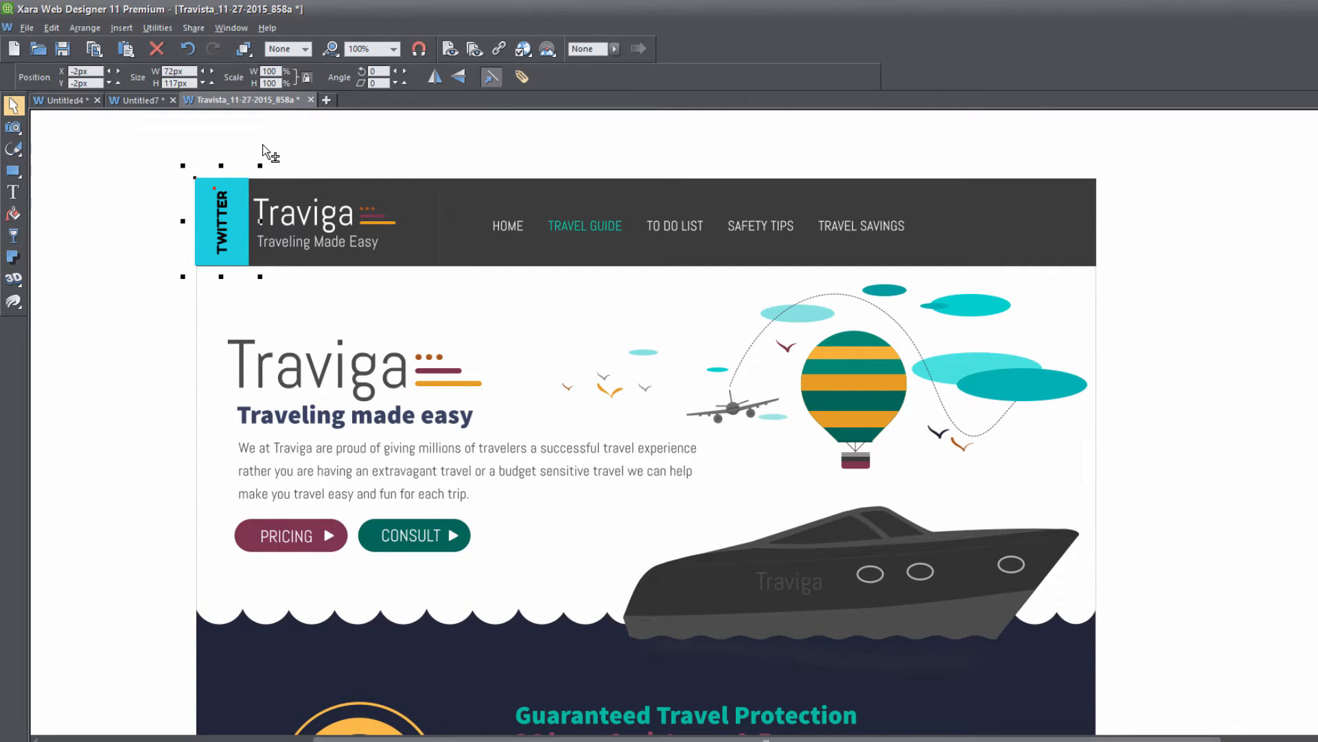
Group the TWITTER text with the cyan rectangle using Ctrl+G and reselect the group.
{"action": "key", "text": "ctrl+g"}
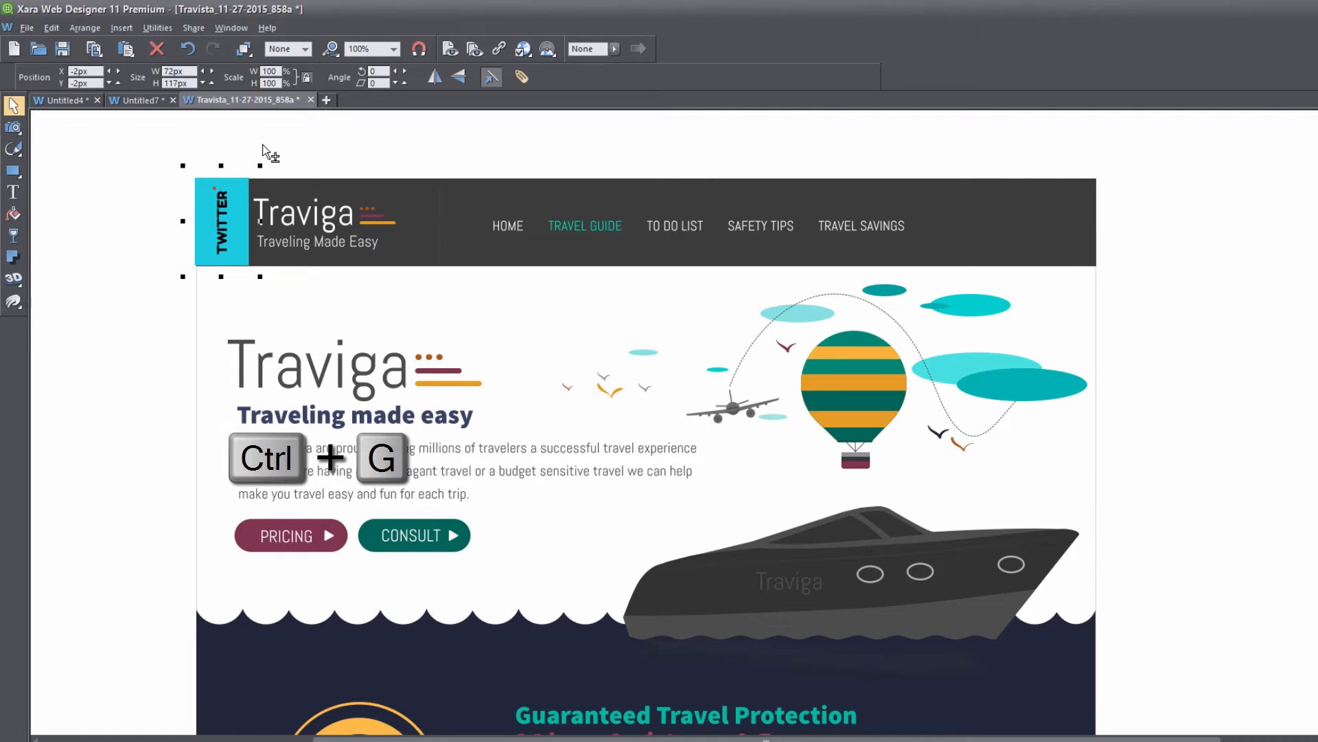
{"action": "key", "text": "ctrl+g"}
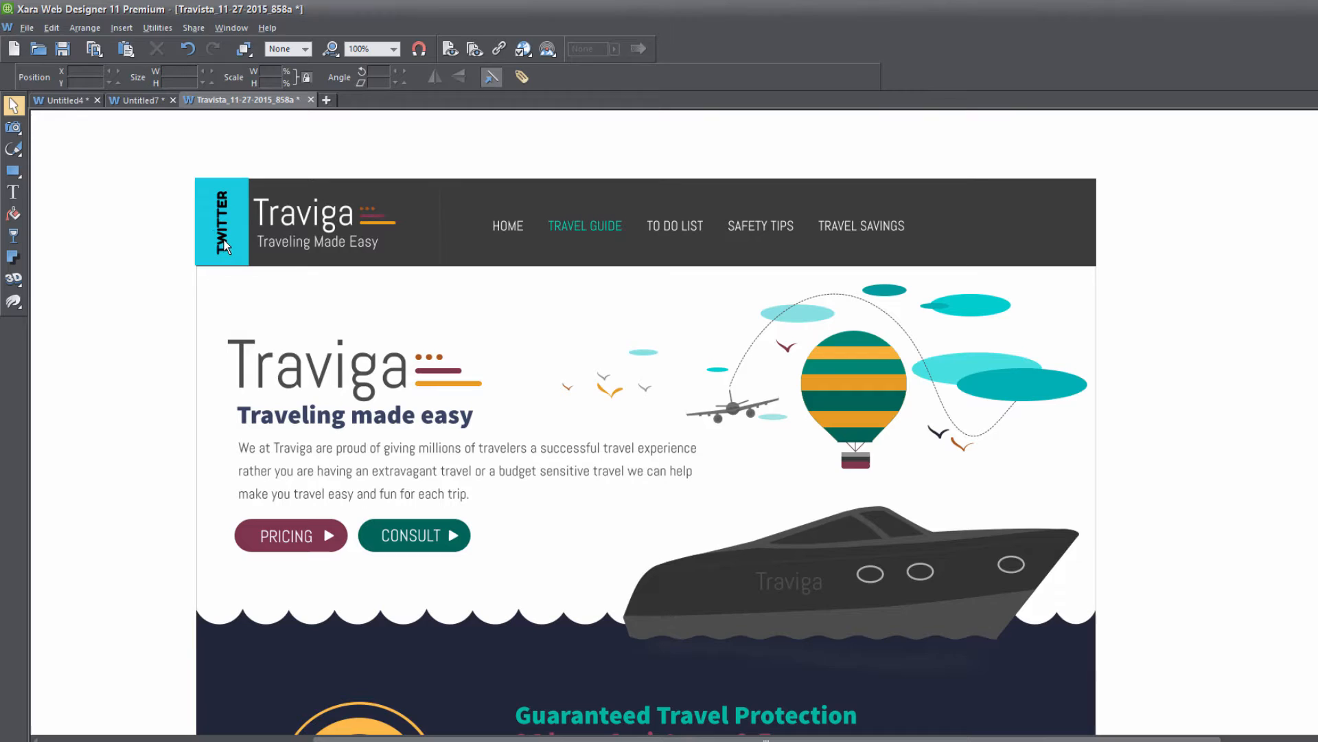
{"action": "mouse_move", "coordinate": [232, 256]}
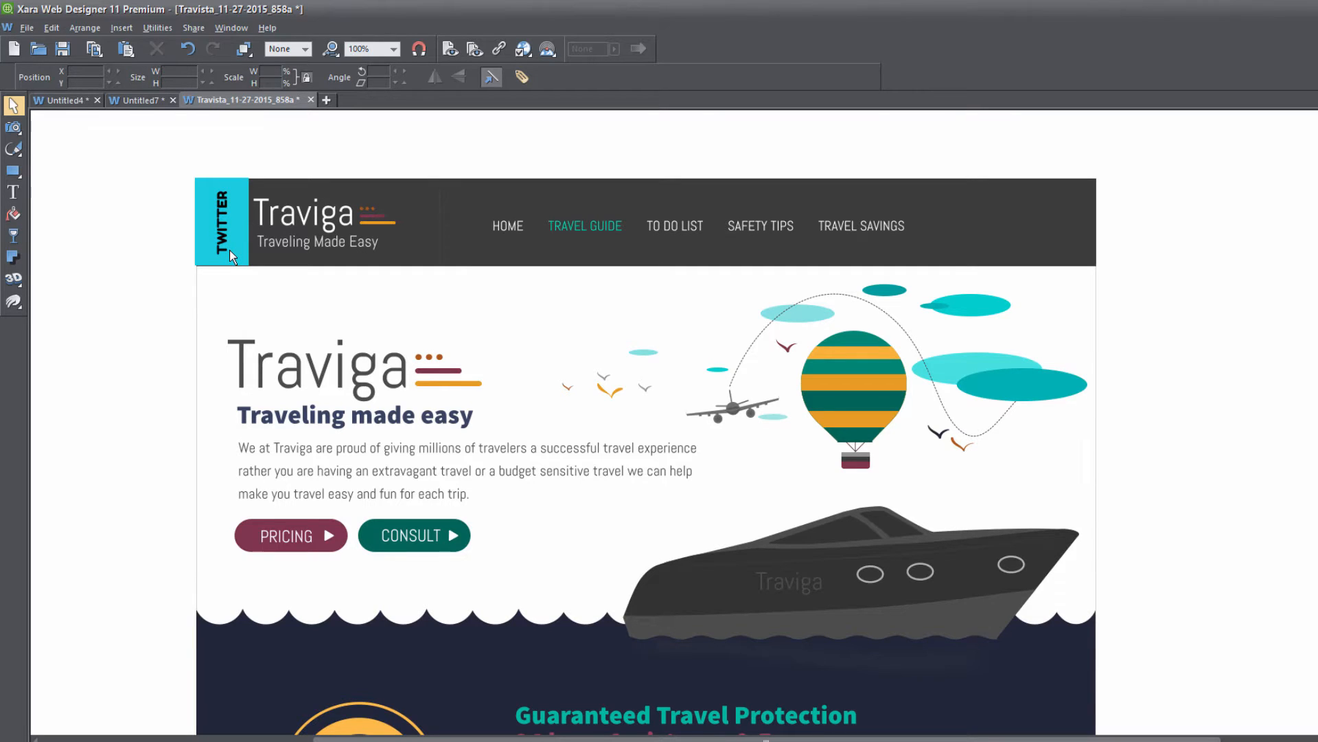
{"action": "left_click", "coordinate": [234, 244]}
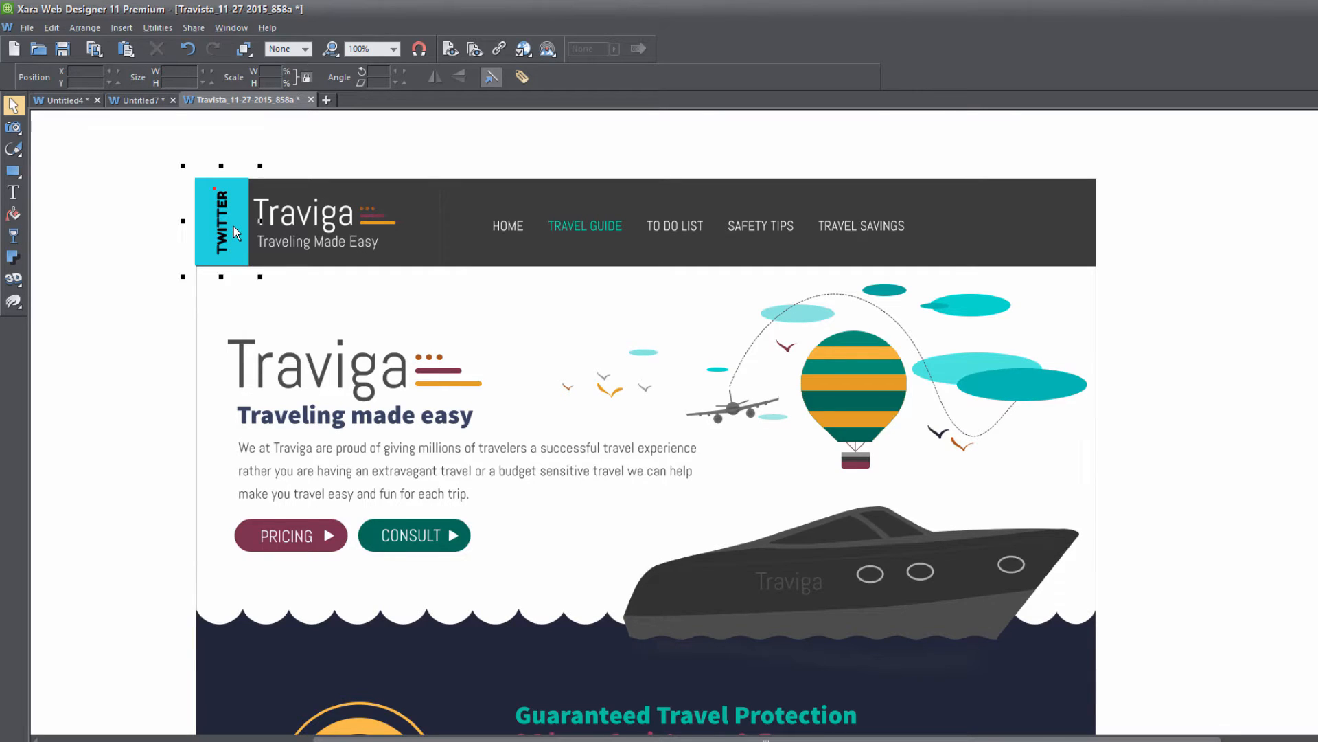
Enable Sticky for the TWITTER tab group in Web Sticky/Stretchy properties.
{"action": "right_click", "coordinate": [238, 233]}
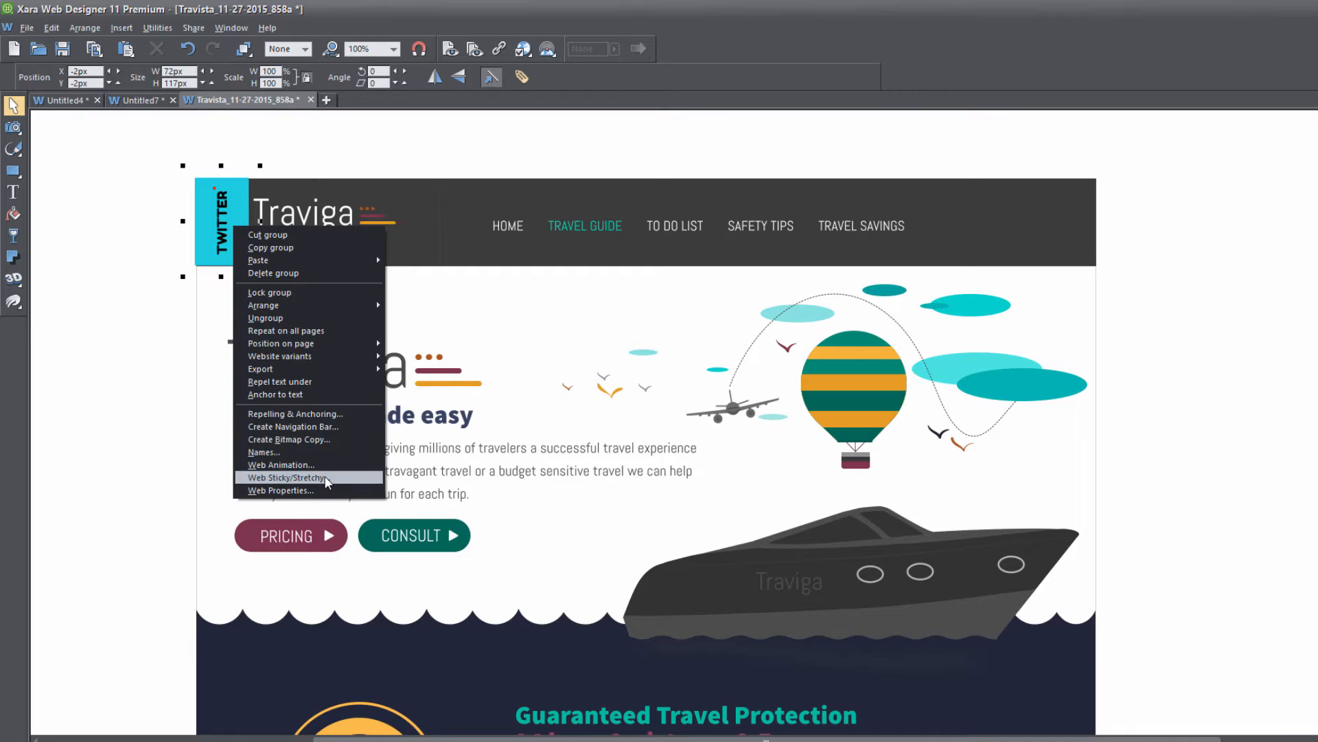
{"action": "left_click", "coordinate": [285, 478]}
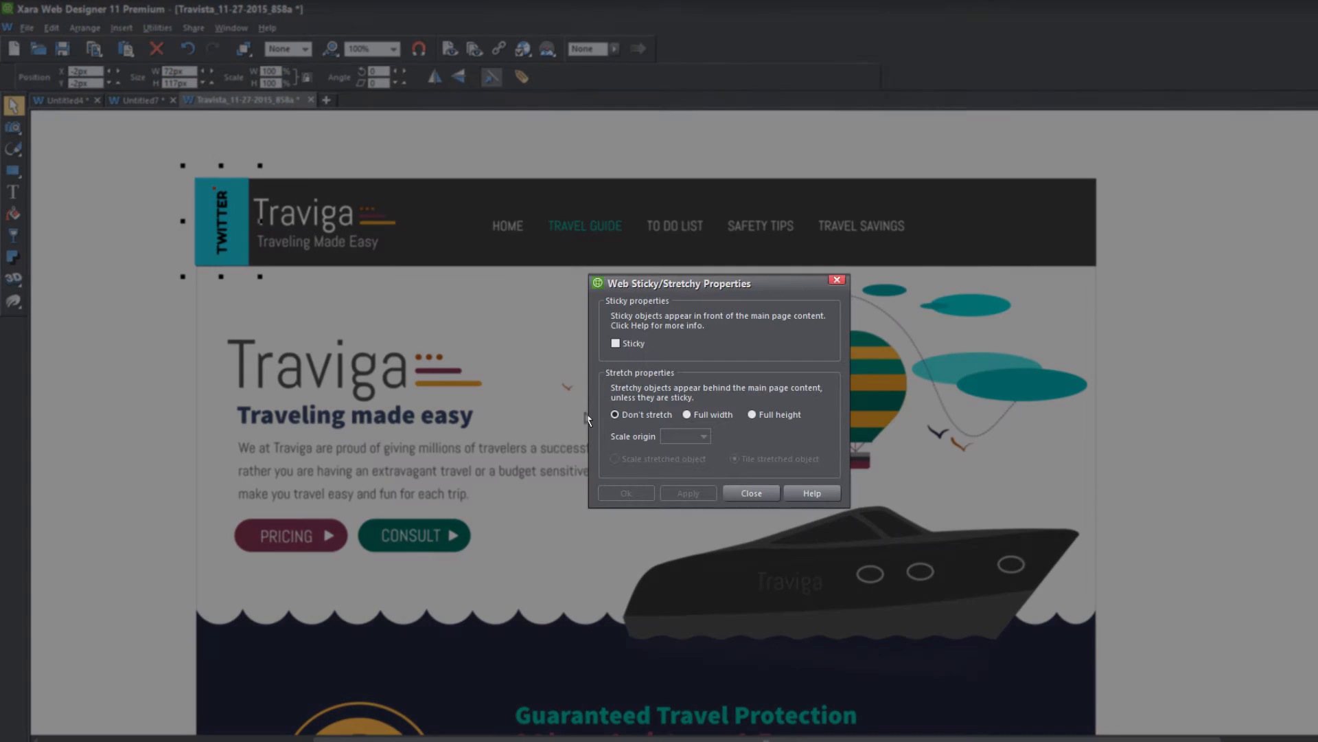
{"action": "left_click", "coordinate": [615, 344]}
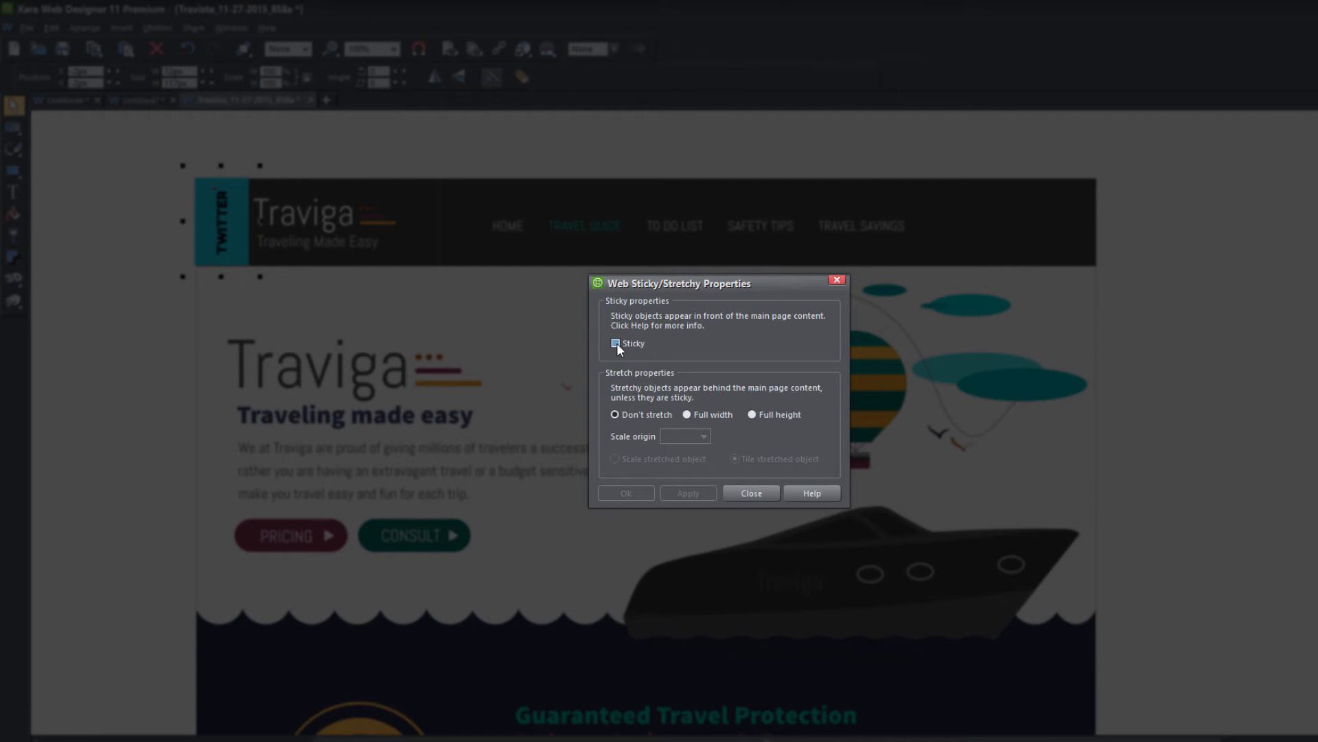
{"action": "left_click", "coordinate": [615, 344]}
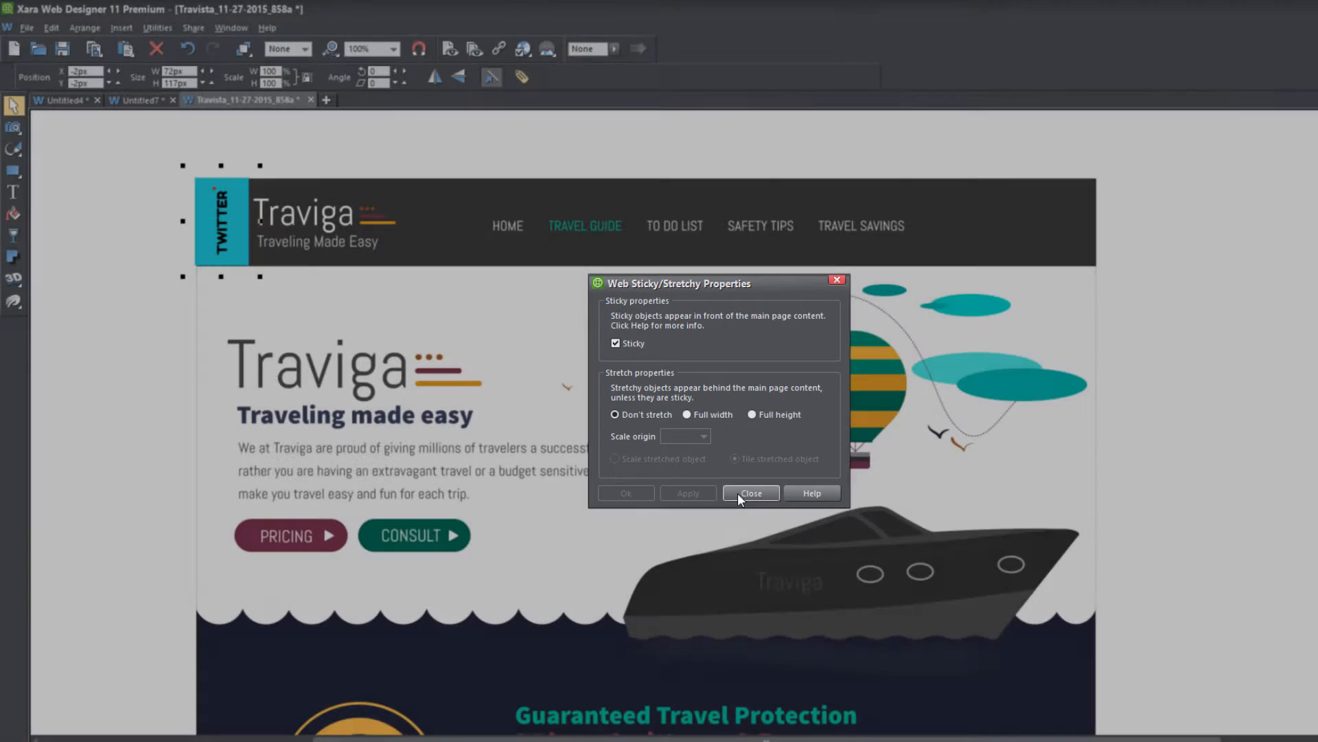
{"action": "left_click", "coordinate": [750, 493]}
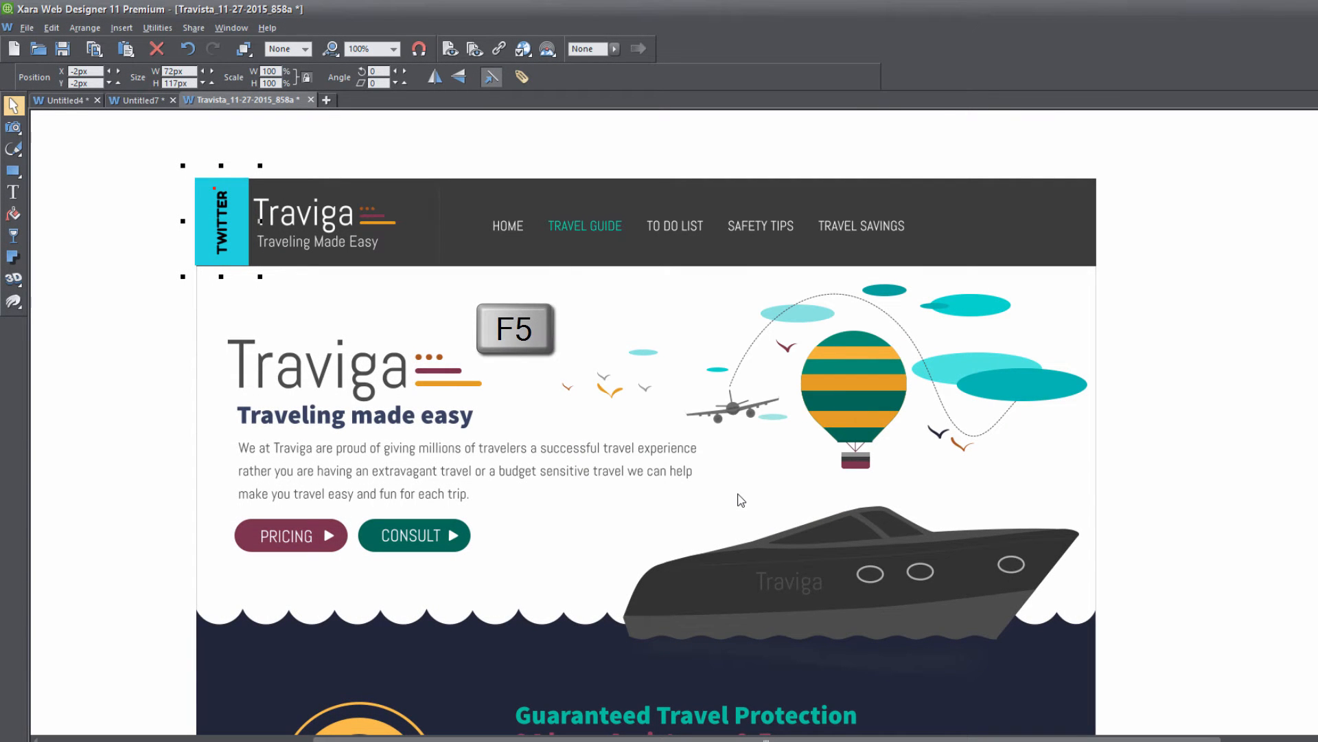
Preview the site with F5 and scroll to check the TWITTER tab stays fixed.
{"action": "key", "text": "f5"}
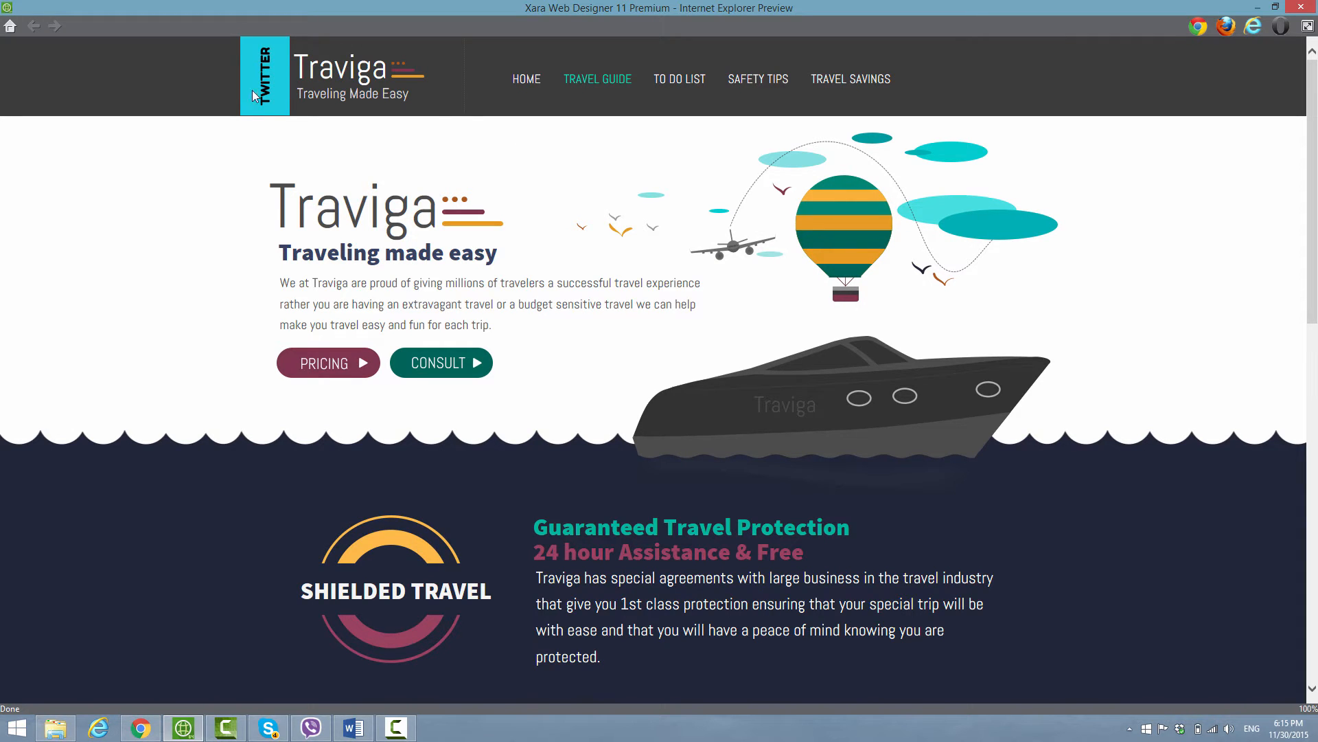
{"action": "mouse_move", "coordinate": [280, 86]}
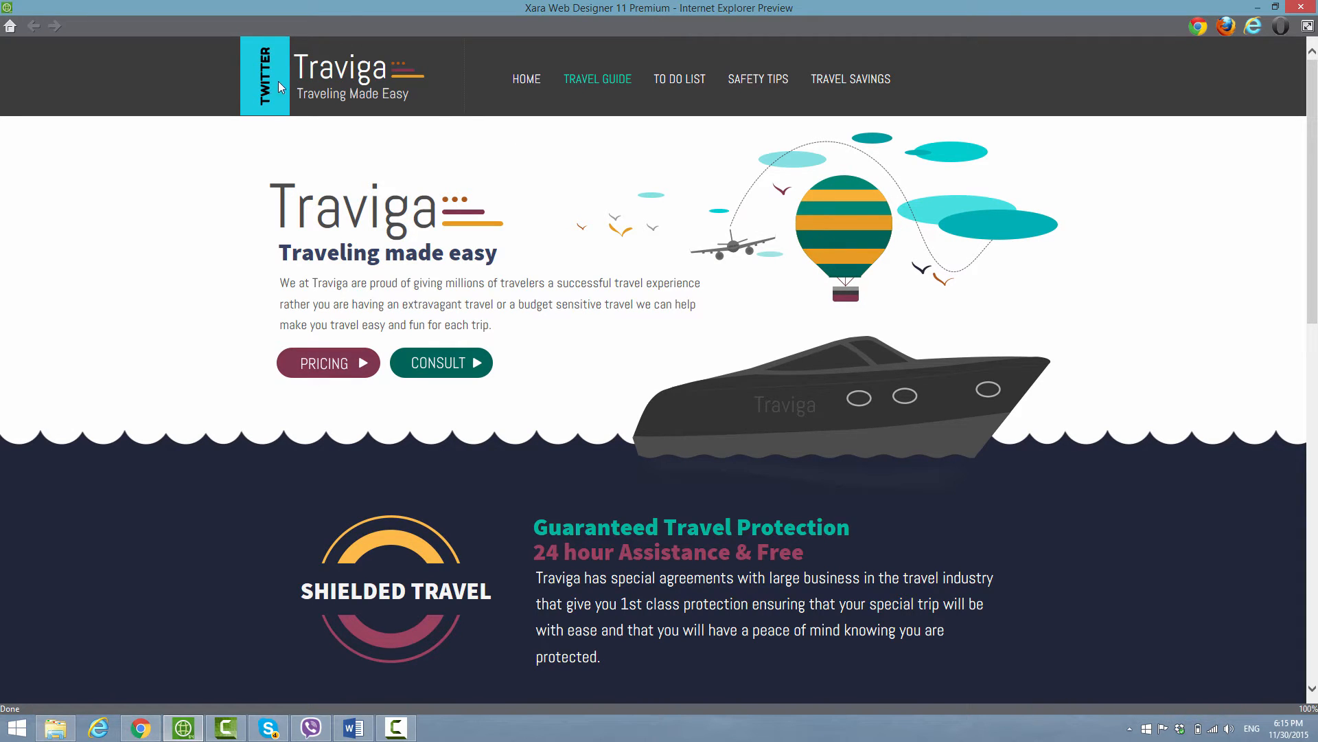
{"action": "mouse_move", "coordinate": [1175, 151]}
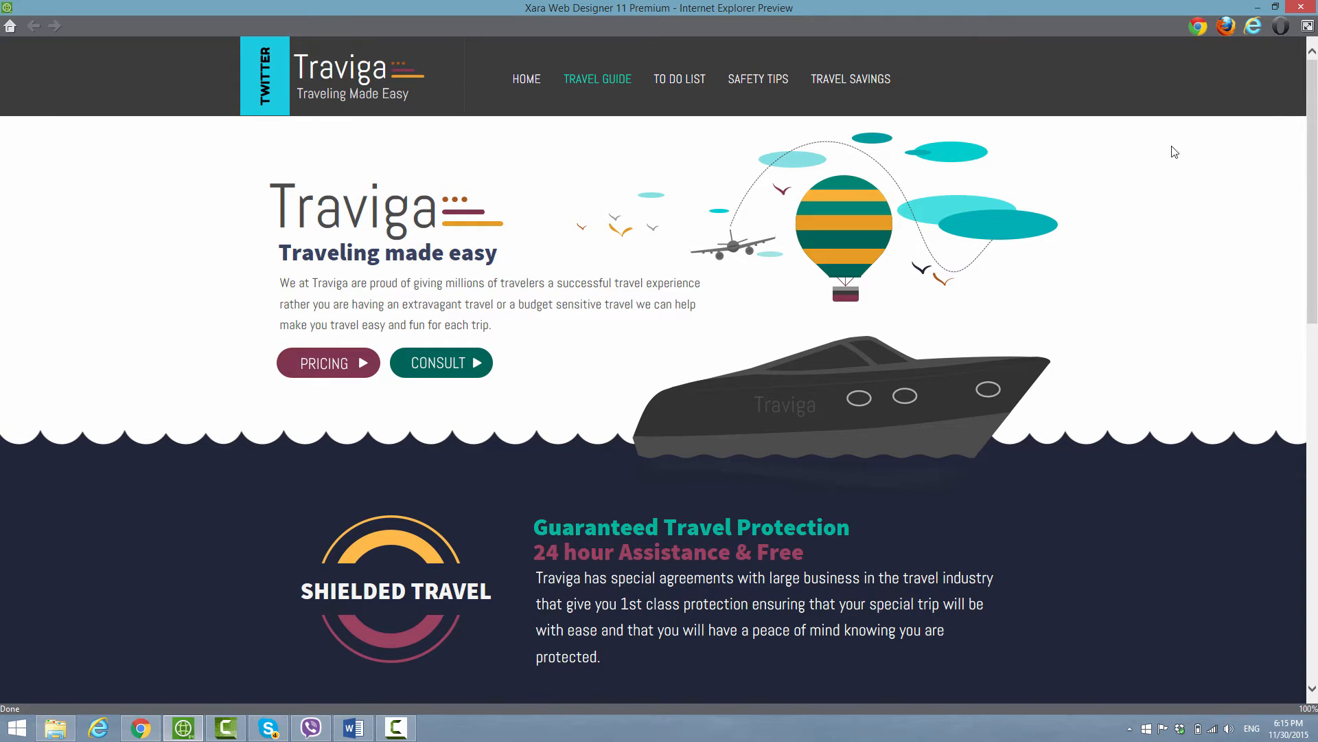
{"action": "scroll", "scroll_direction": "down", "scroll_amount": 3}
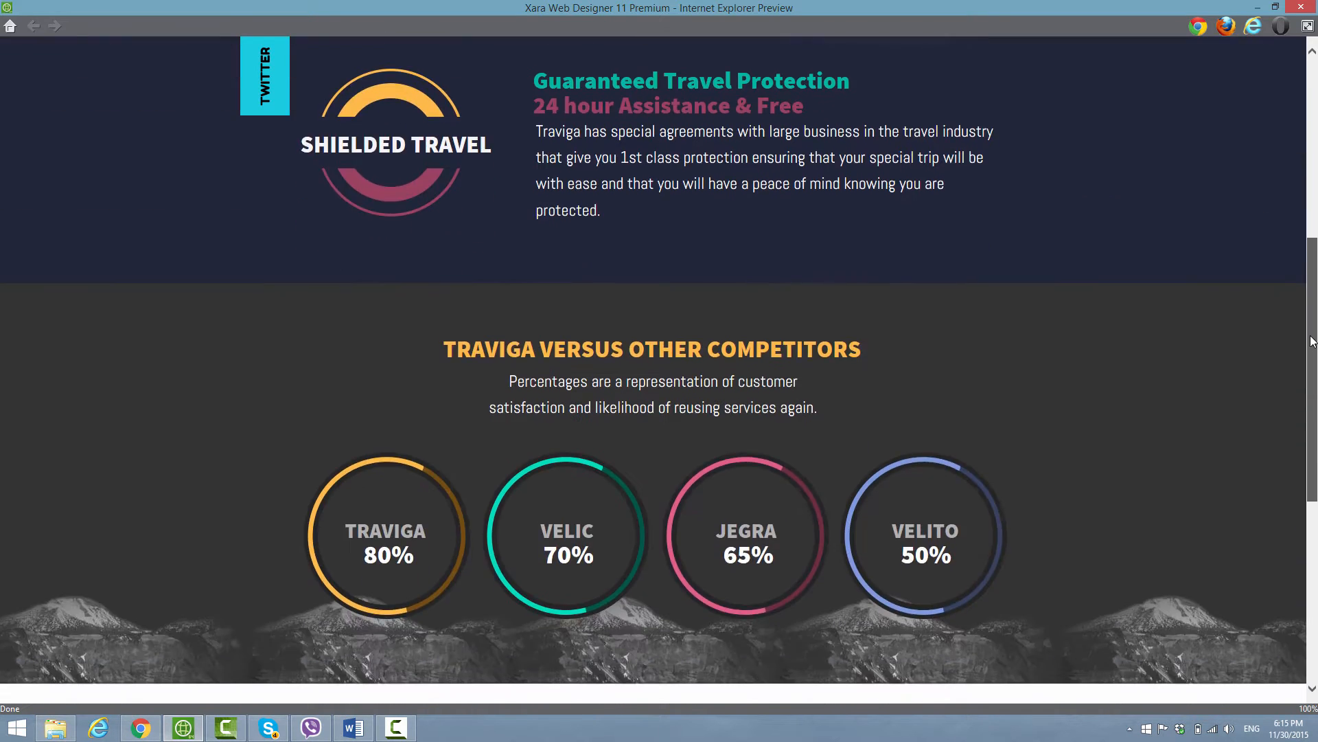
{"action": "scroll", "scroll_direction": "down", "scroll_amount": 3}
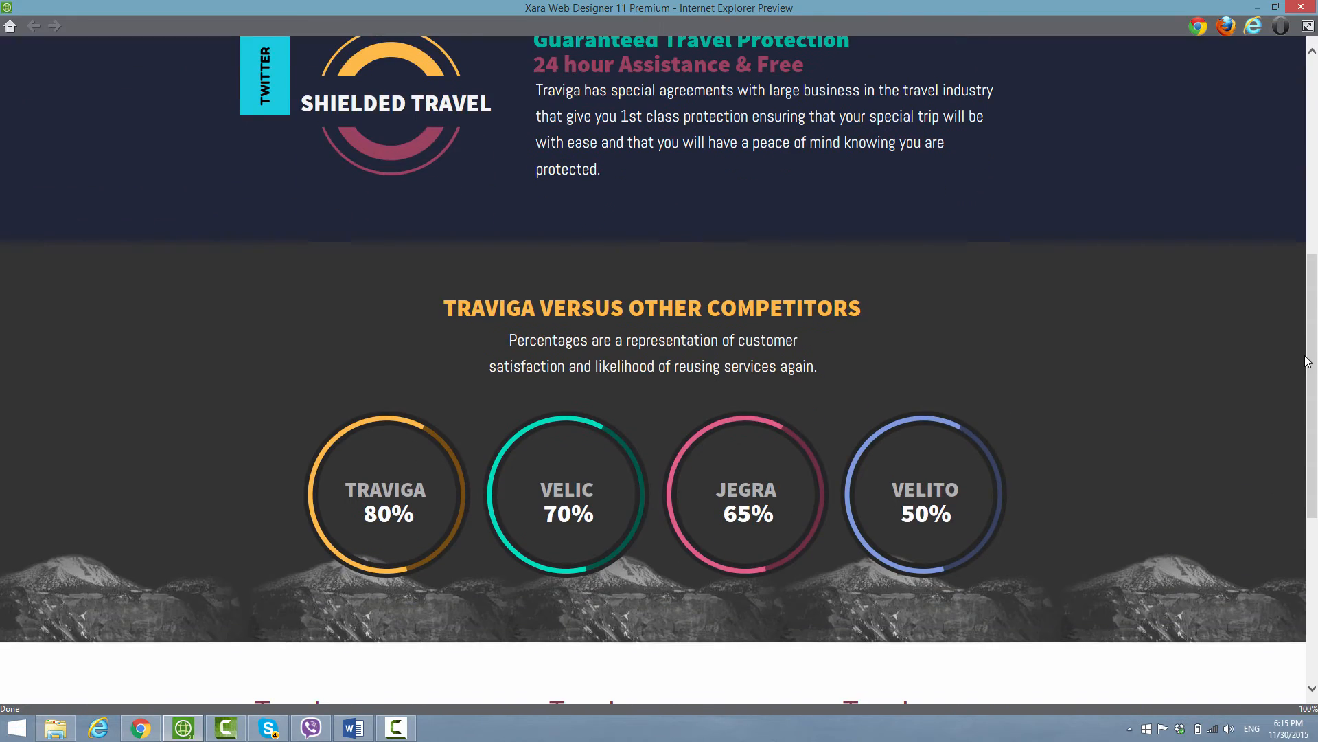
{"action": "scroll", "scroll_direction": "up", "scroll_amount": 3}
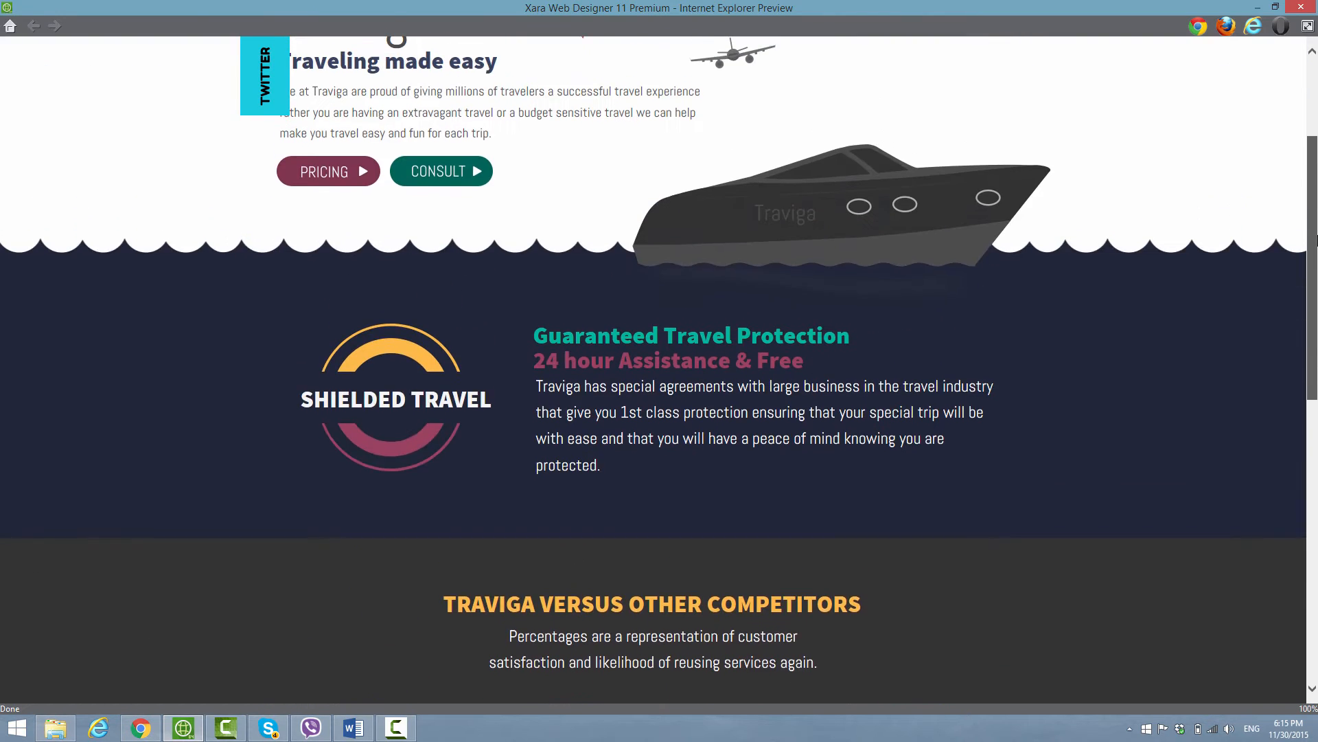
{"action": "scroll", "scroll_direction": "up", "scroll_amount": 3}
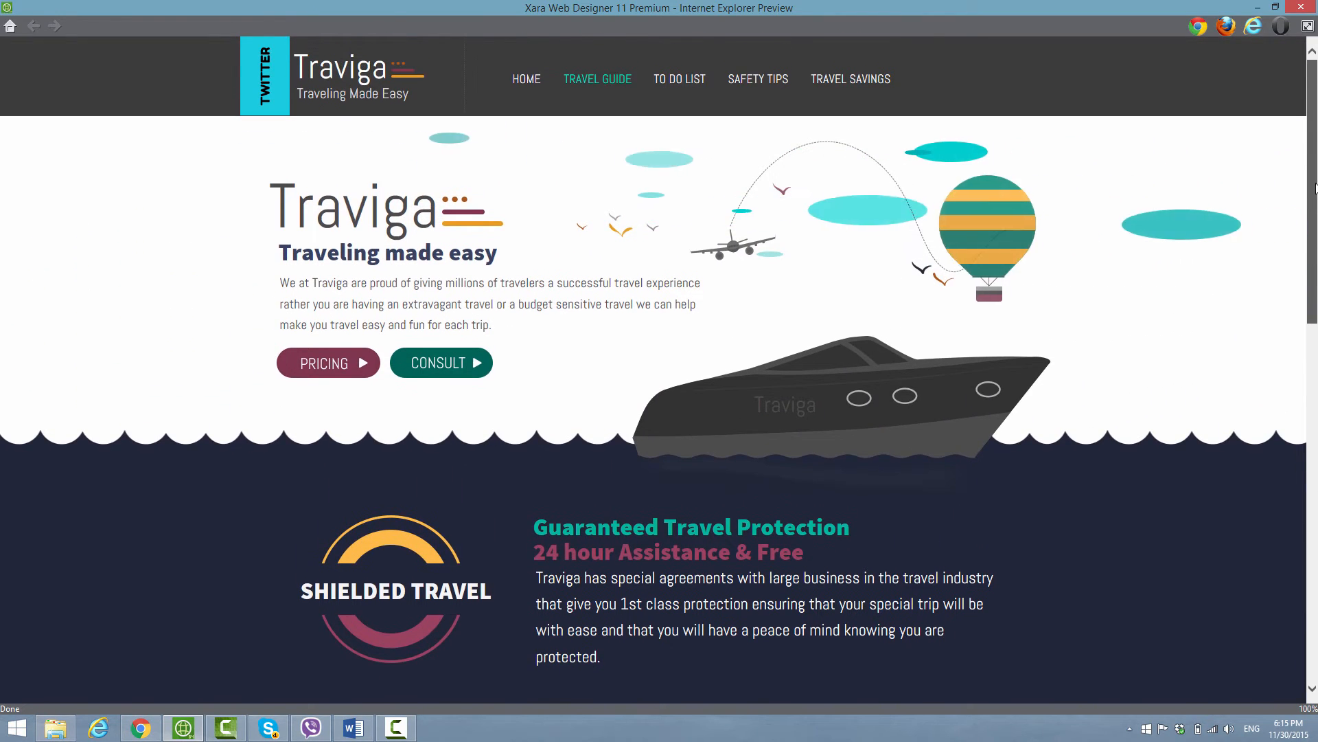
{"action": "scroll", "scroll_direction": "down", "scroll_amount": 3}
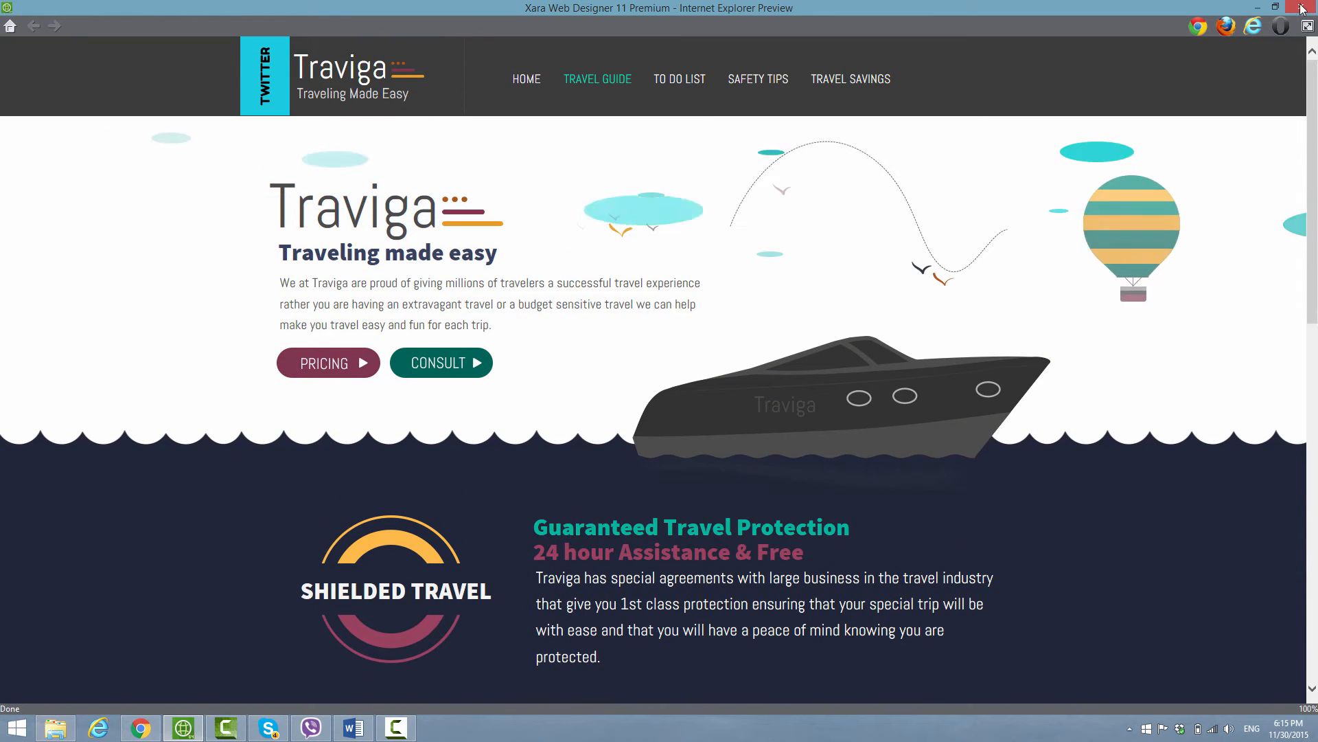
Close the browser preview and relaunch the website preview with F5.
{"action": "left_click", "coordinate": [1305, 7]}
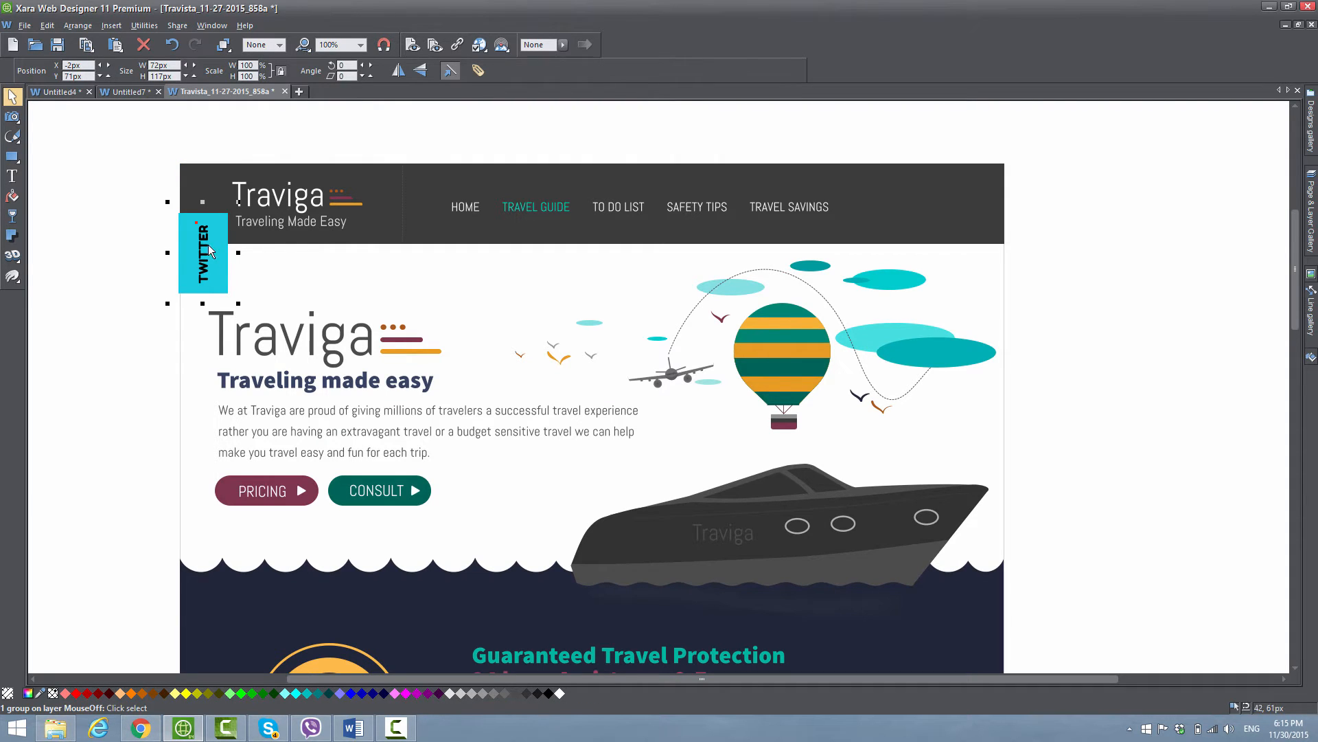
{"action": "key", "text": "f5"}
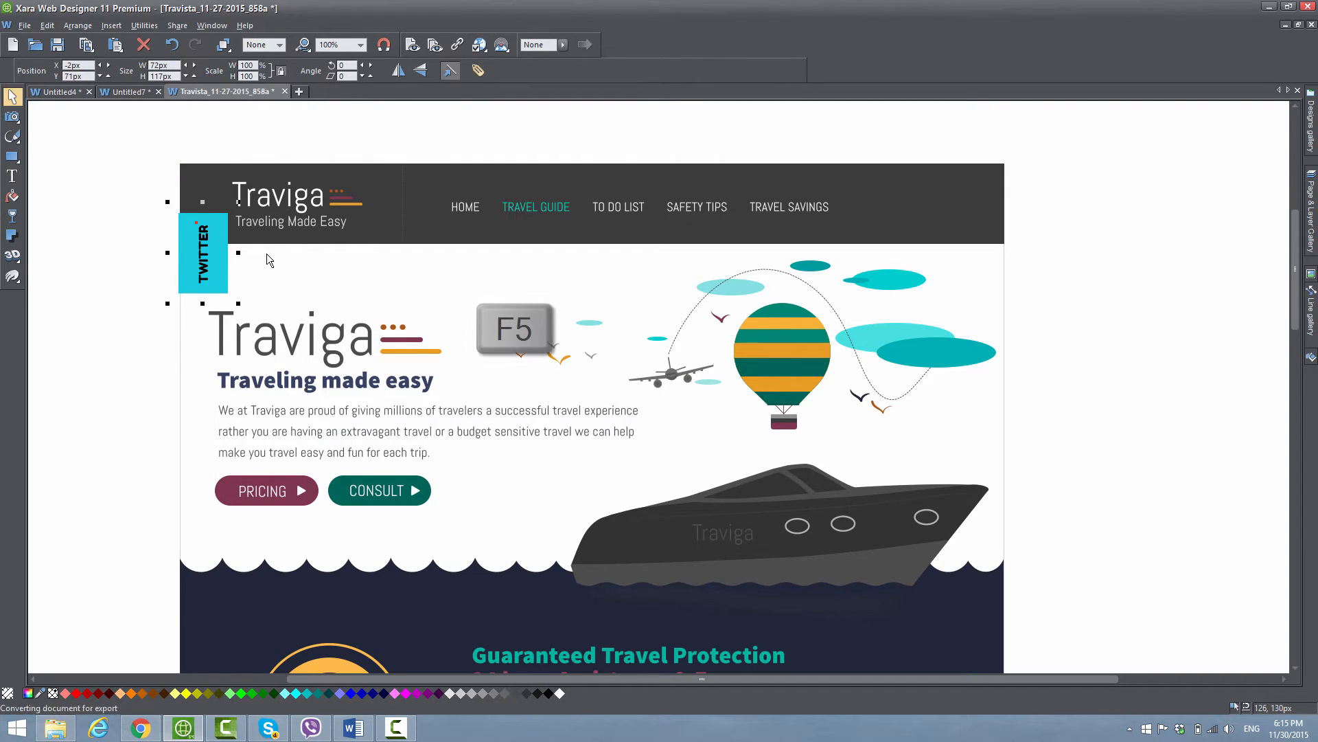
{"action": "key", "text": "f5"}
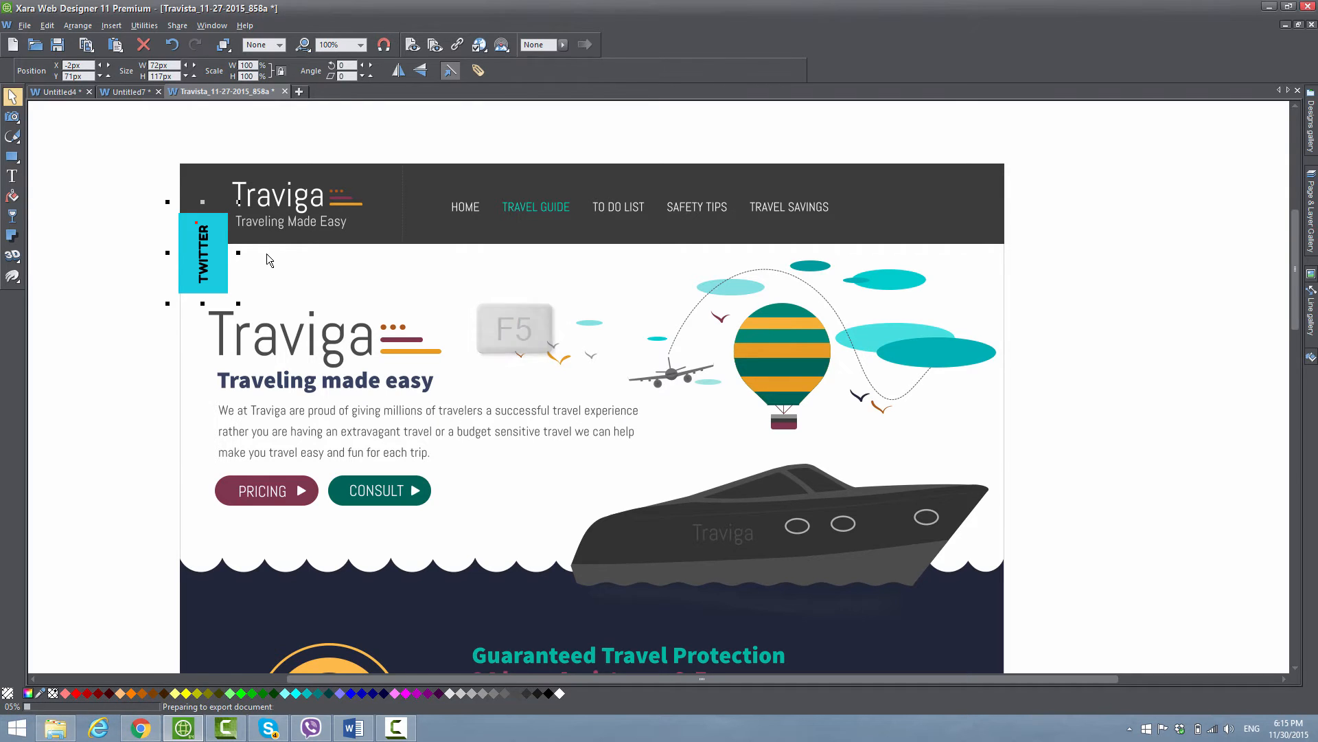
{"action": "key", "text": "f5"}
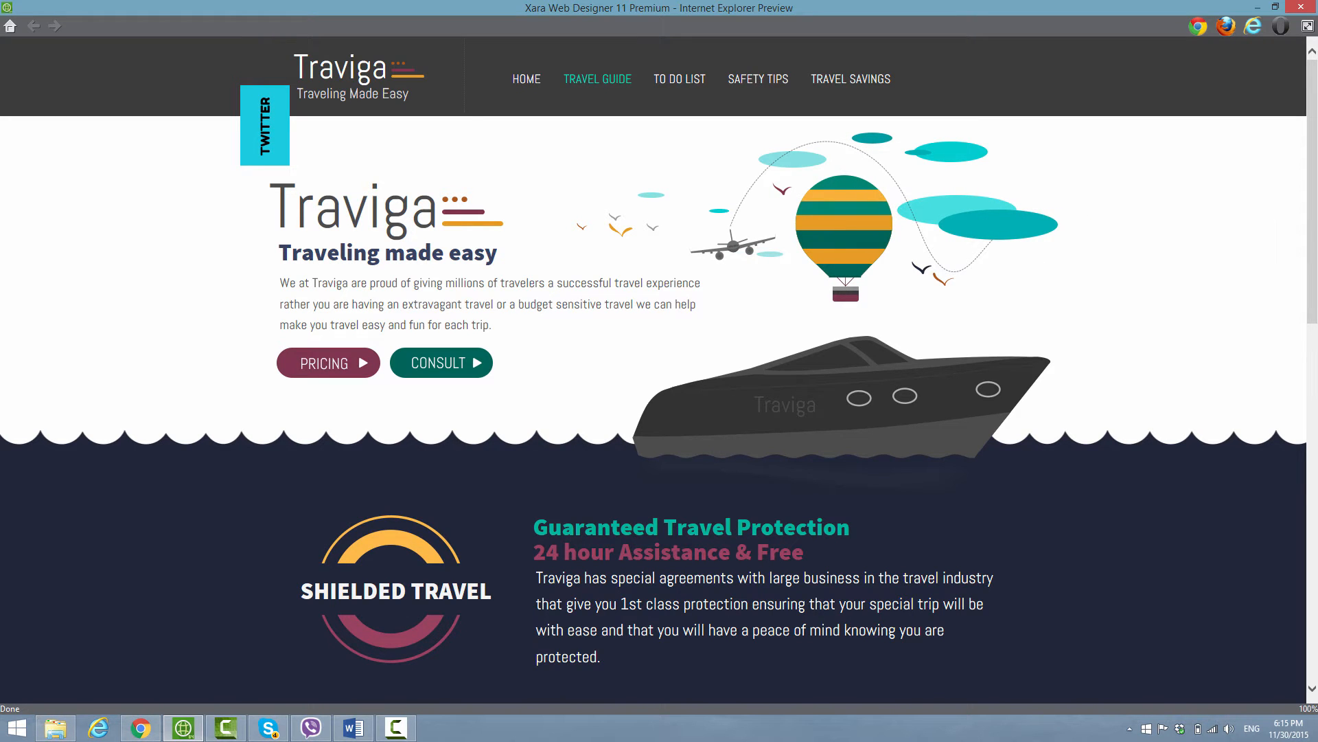
Scroll the preview down and up repeatedly to test the sticky TWITTER tab.
{"action": "scroll", "scroll_direction": "down", "scroll_amount": 3}
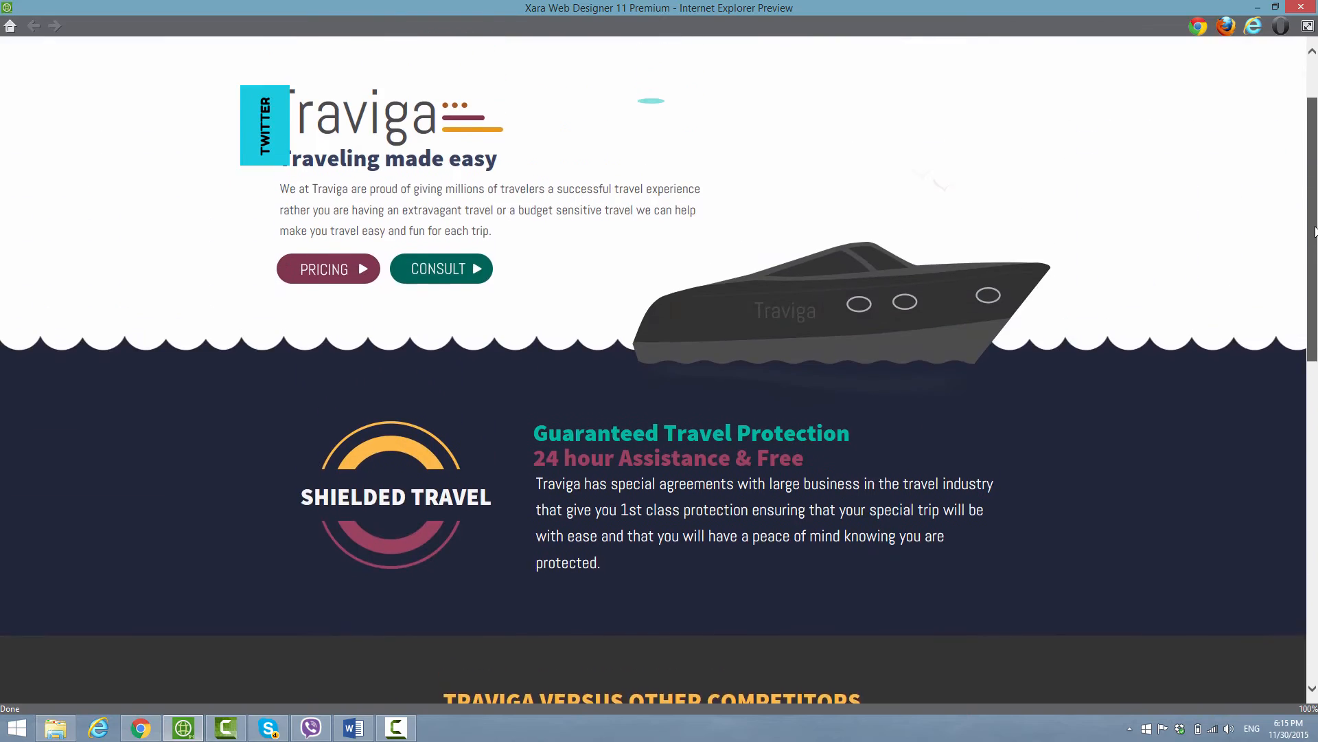
{"action": "scroll", "scroll_direction": "down", "scroll_amount": 3}
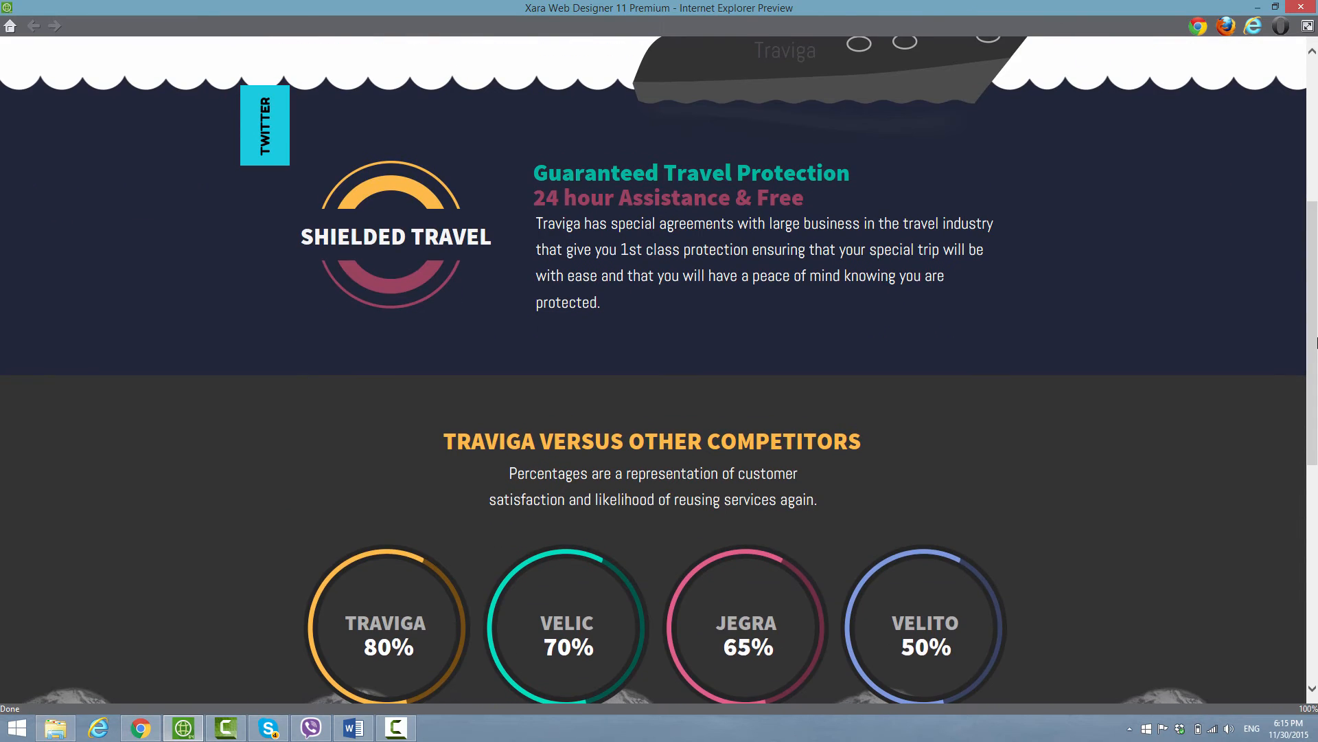
{"action": "scroll", "scroll_direction": "up", "scroll_amount": 3}
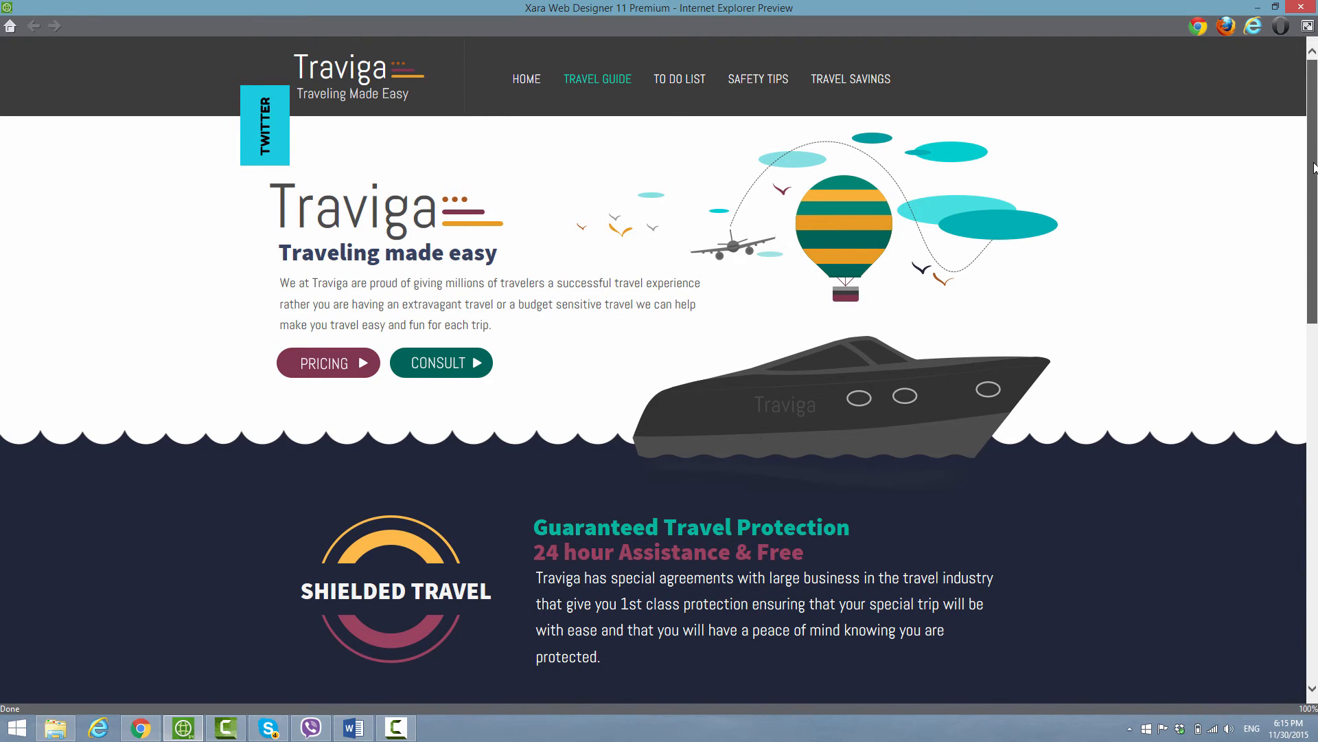
{"action": "scroll", "scroll_direction": "down", "scroll_amount": 3}
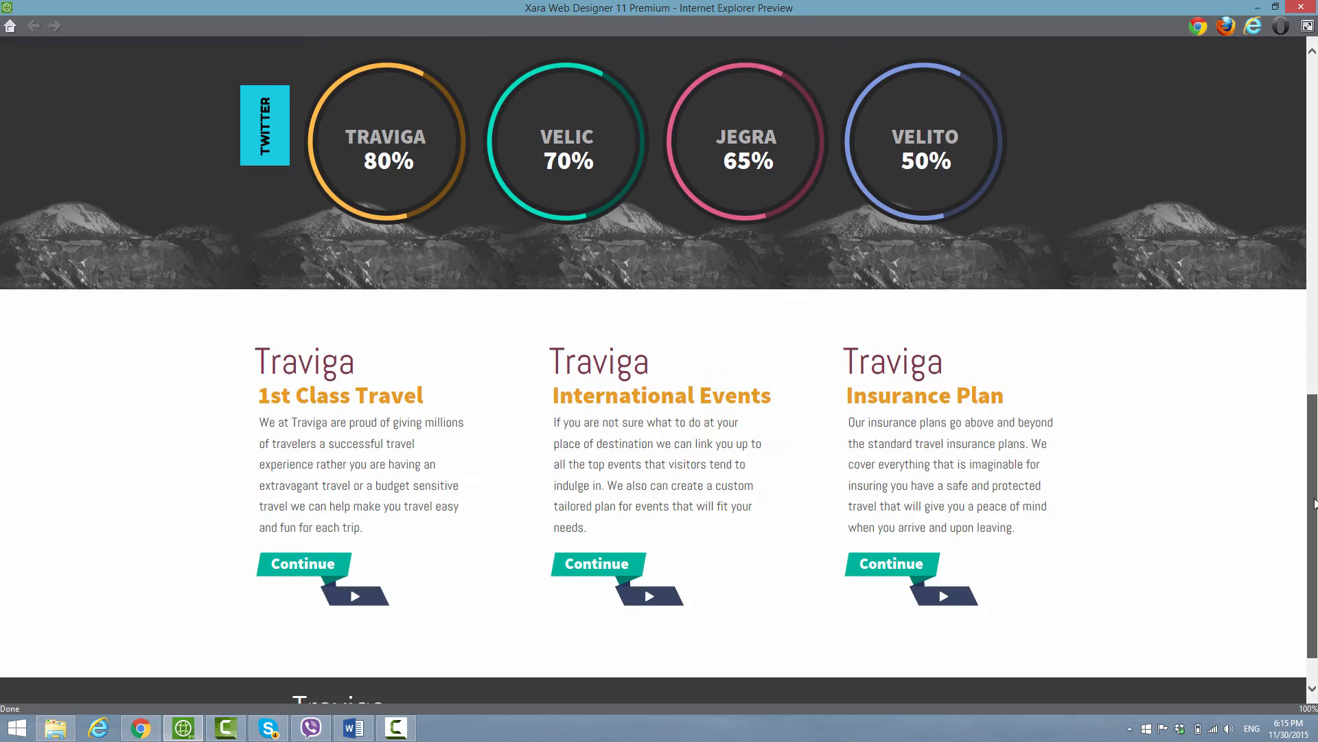
{"action": "scroll", "scroll_direction": "up", "scroll_amount": 3}
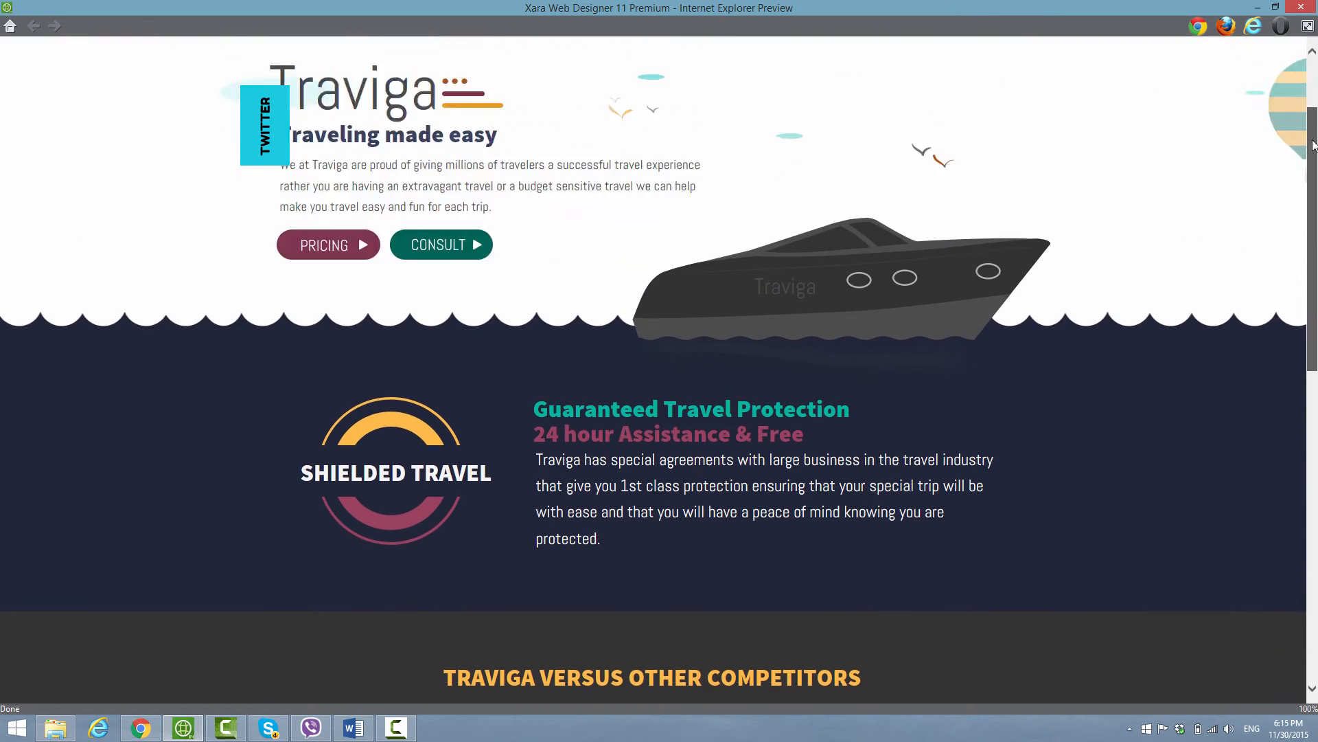
{"action": "scroll", "scroll_direction": "up", "scroll_amount": 3}
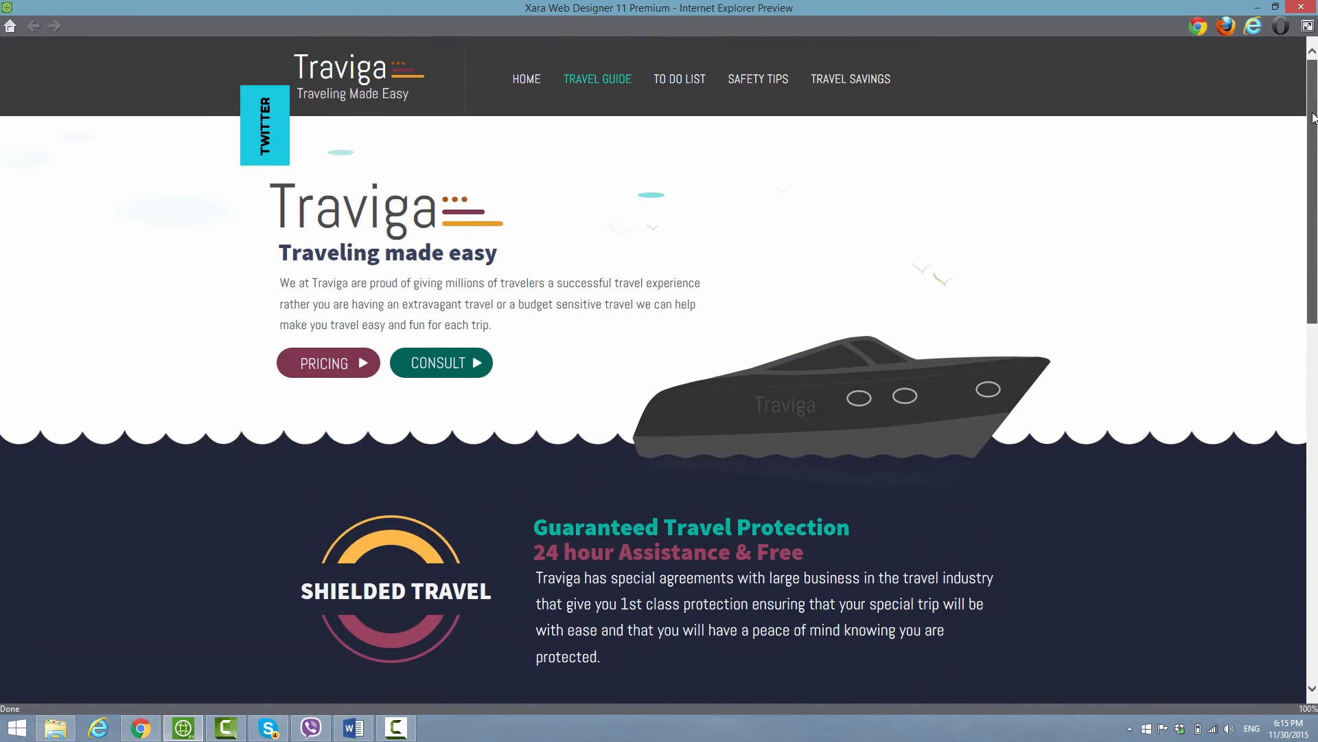
{"action": "scroll", "scroll_direction": "down", "scroll_amount": 3}
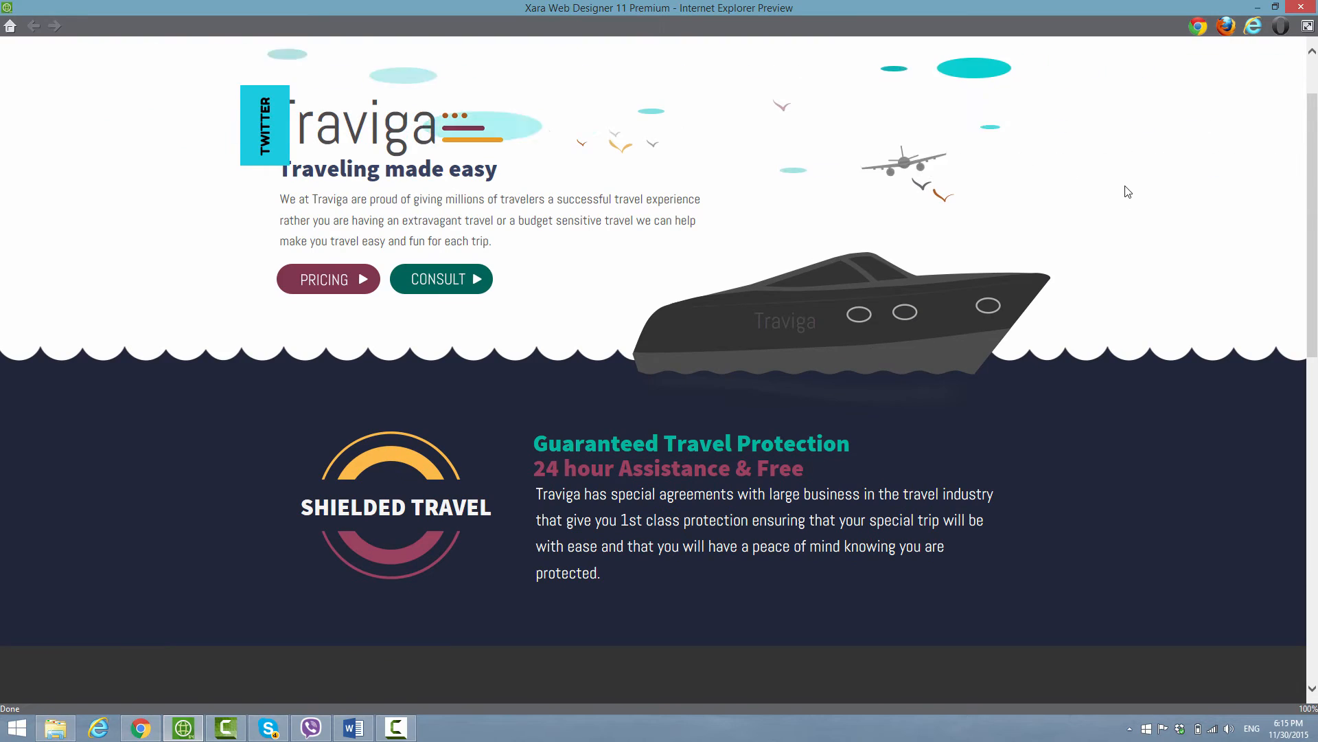
{"action": "scroll", "scroll_direction": "down", "scroll_amount": 3}
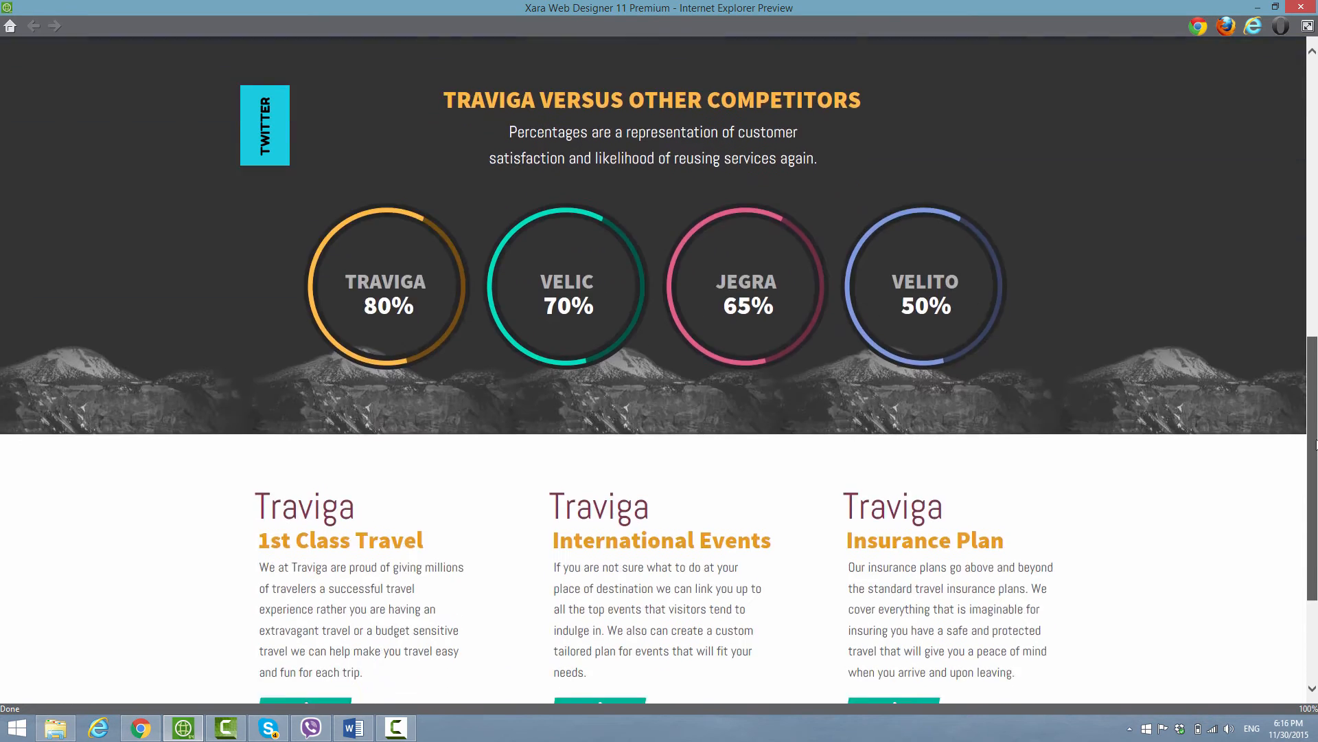
{"action": "scroll", "scroll_direction": "up", "scroll_amount": 3}
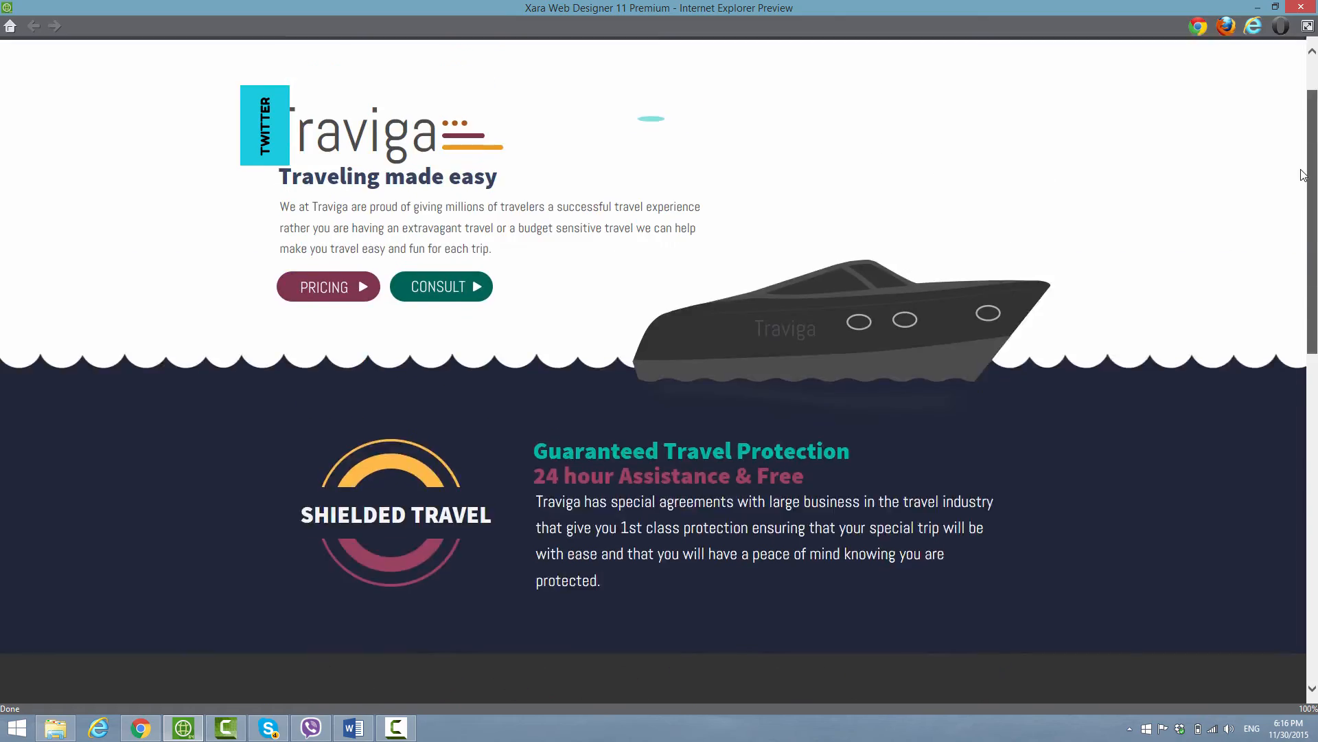
{"action": "scroll", "scroll_direction": "up", "scroll_amount": 3}
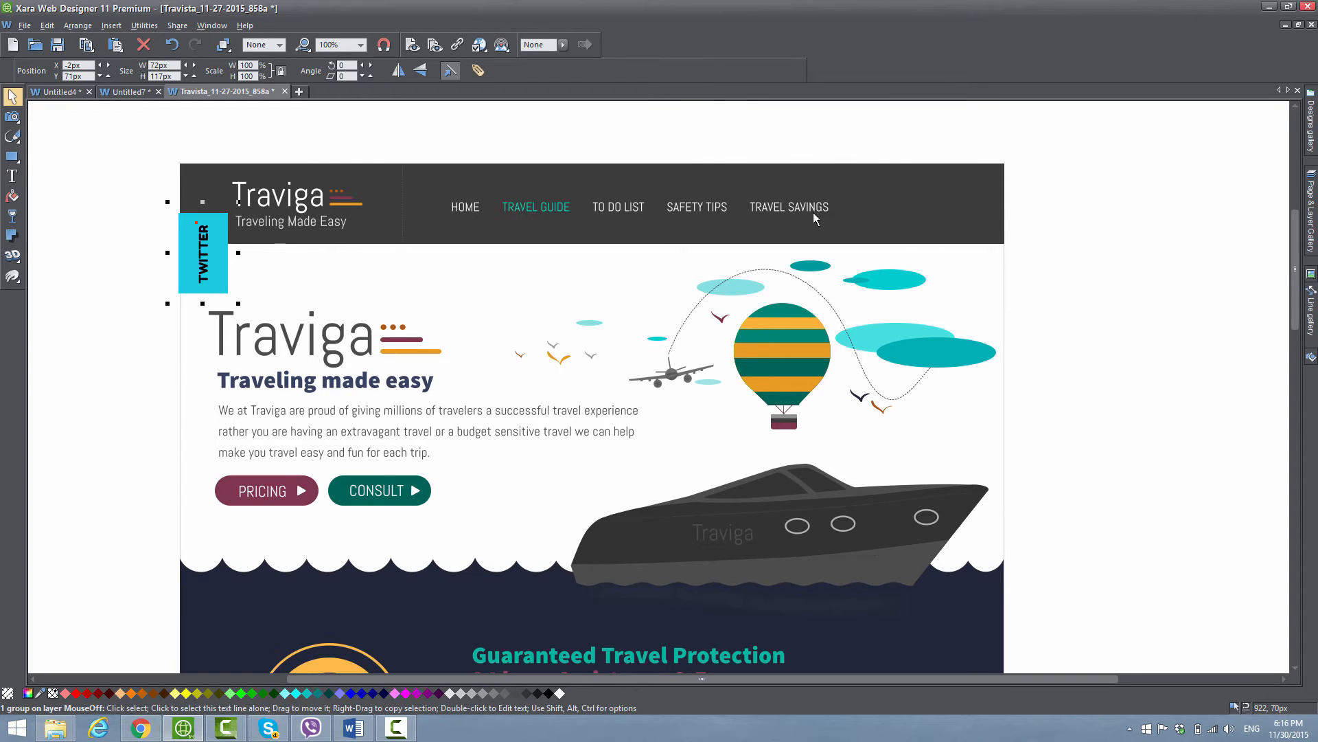
{"action": "mouse_move", "coordinate": [813, 217]}
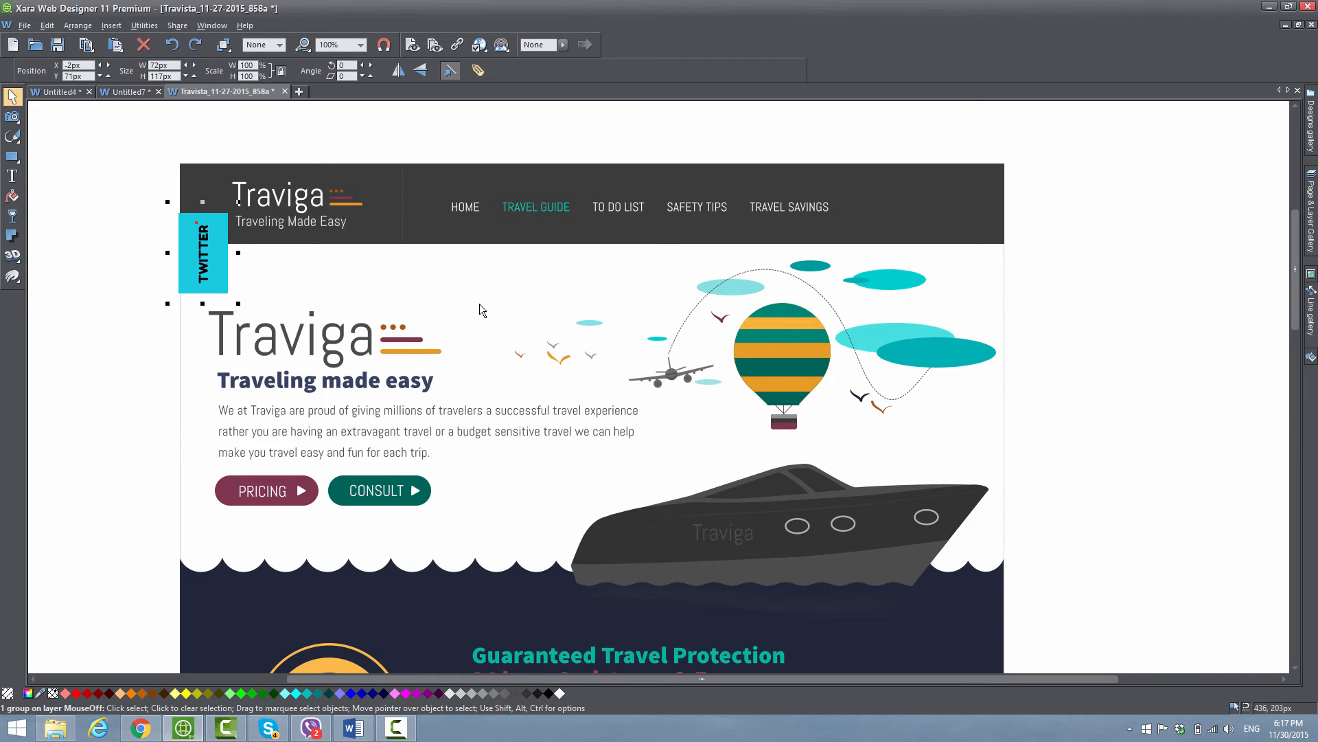
{"action": "mouse_move", "coordinate": [475, 309]}
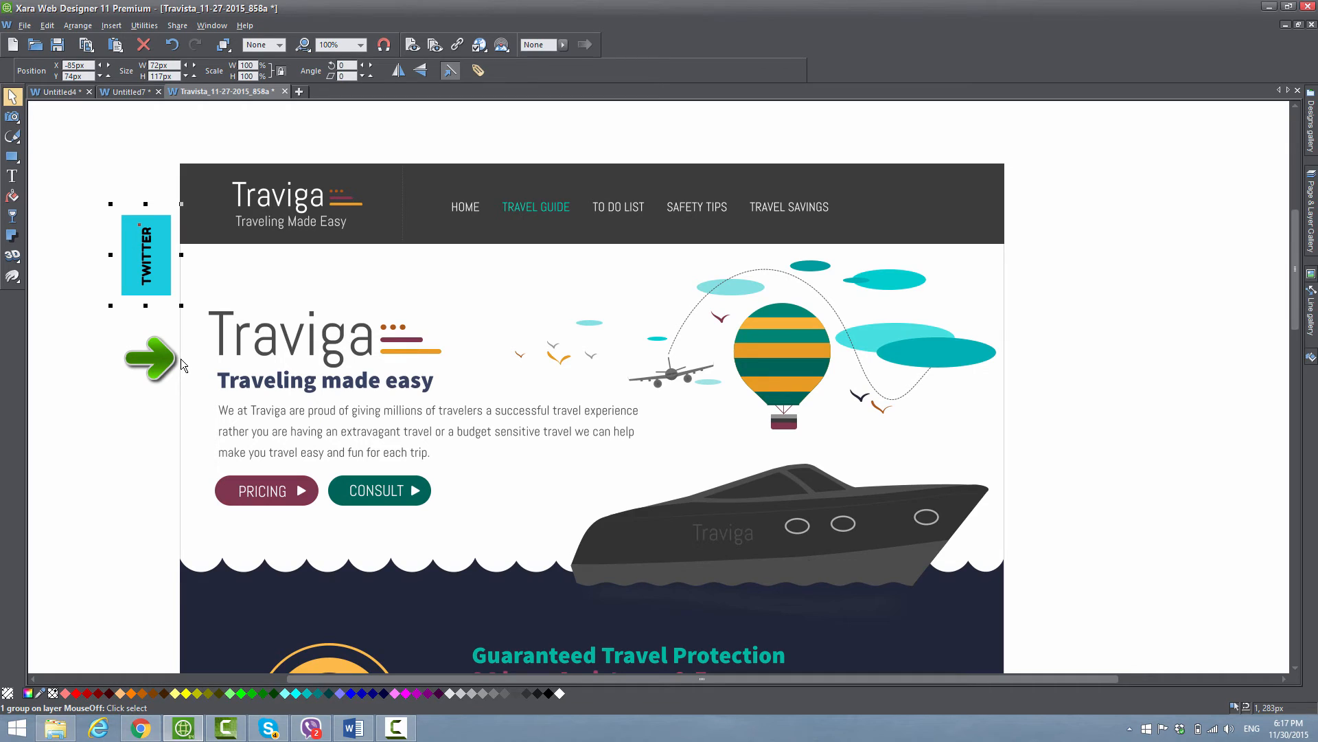
{"action": "mouse_move", "coordinate": [184, 376]}
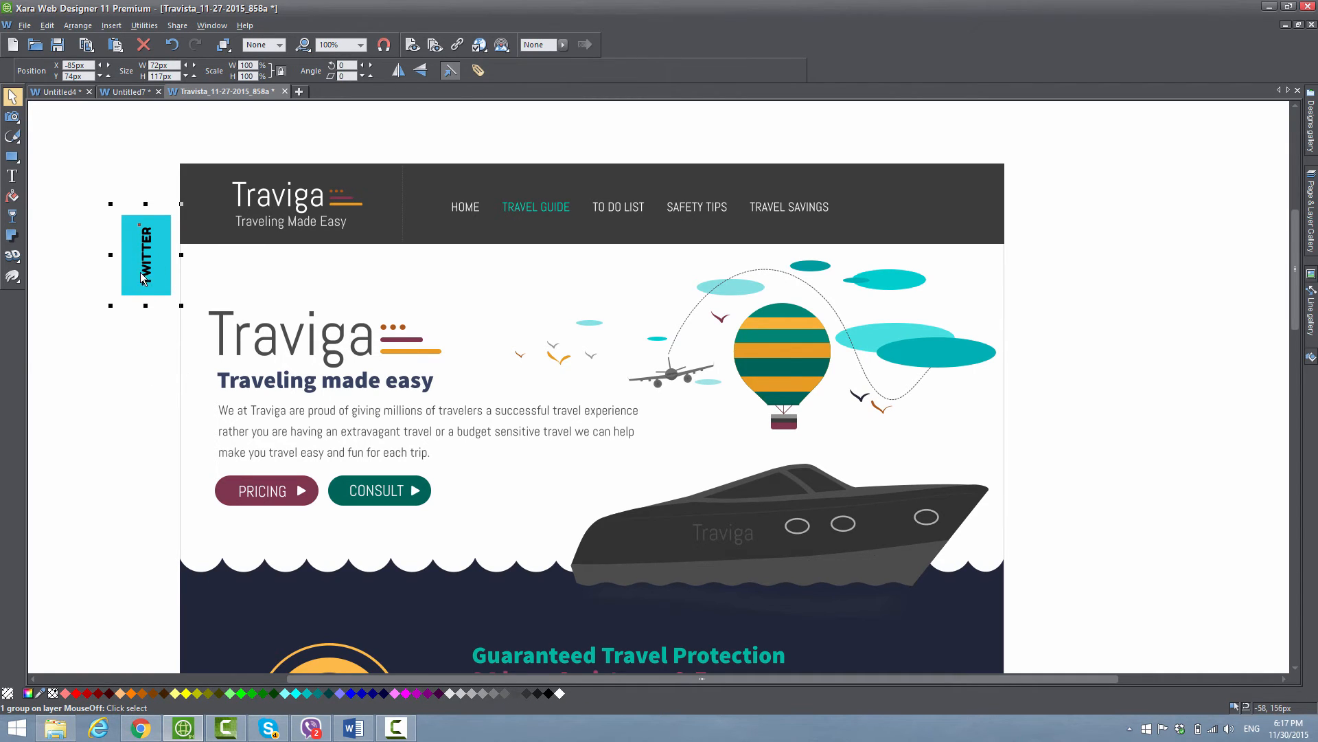
{"action": "mouse_move", "coordinate": [149, 278]}
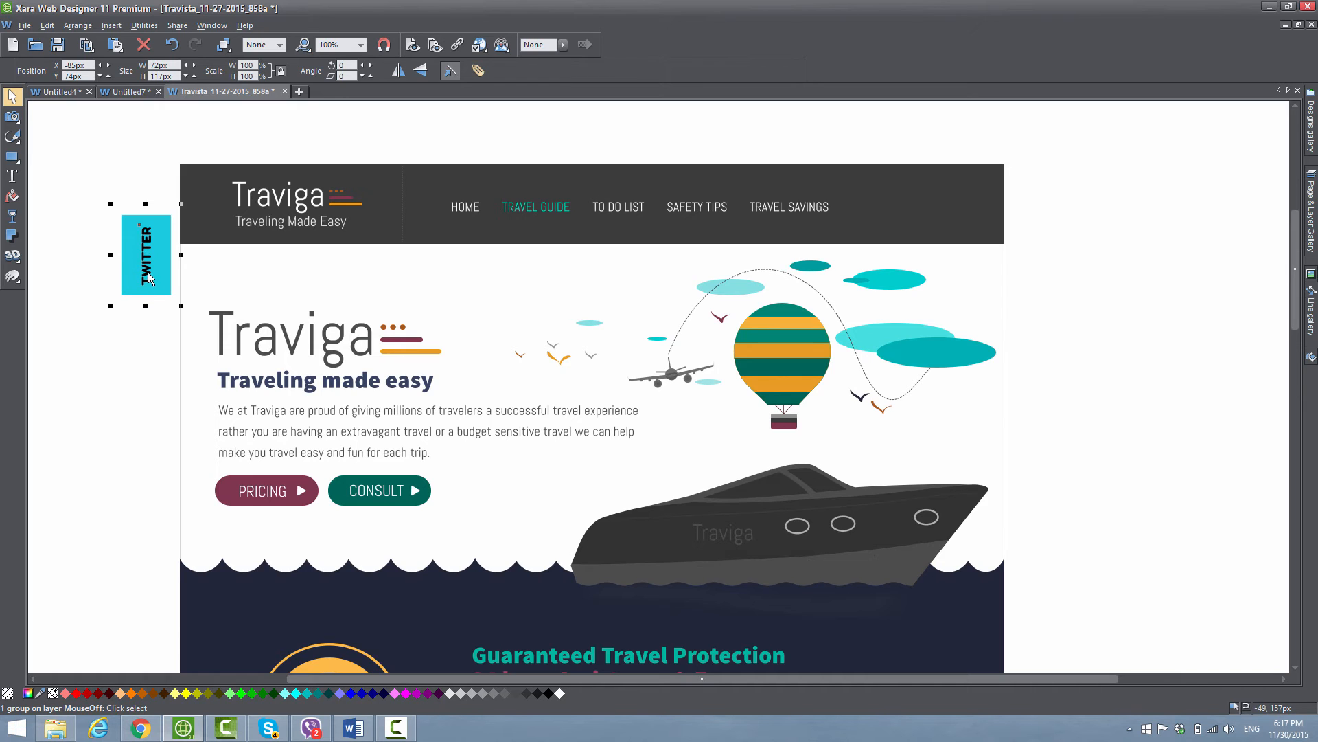
{"action": "mouse_move", "coordinate": [157, 307]}
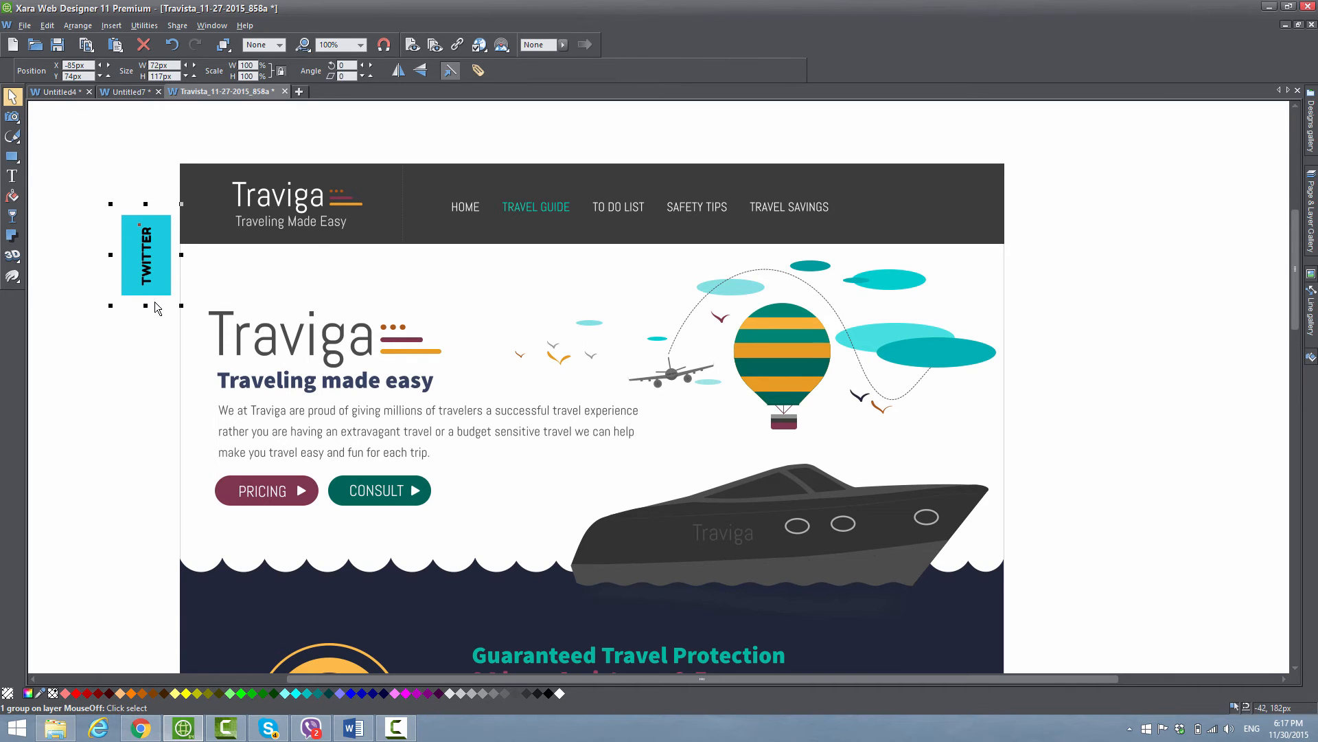
{"action": "mouse_move", "coordinate": [159, 333]}
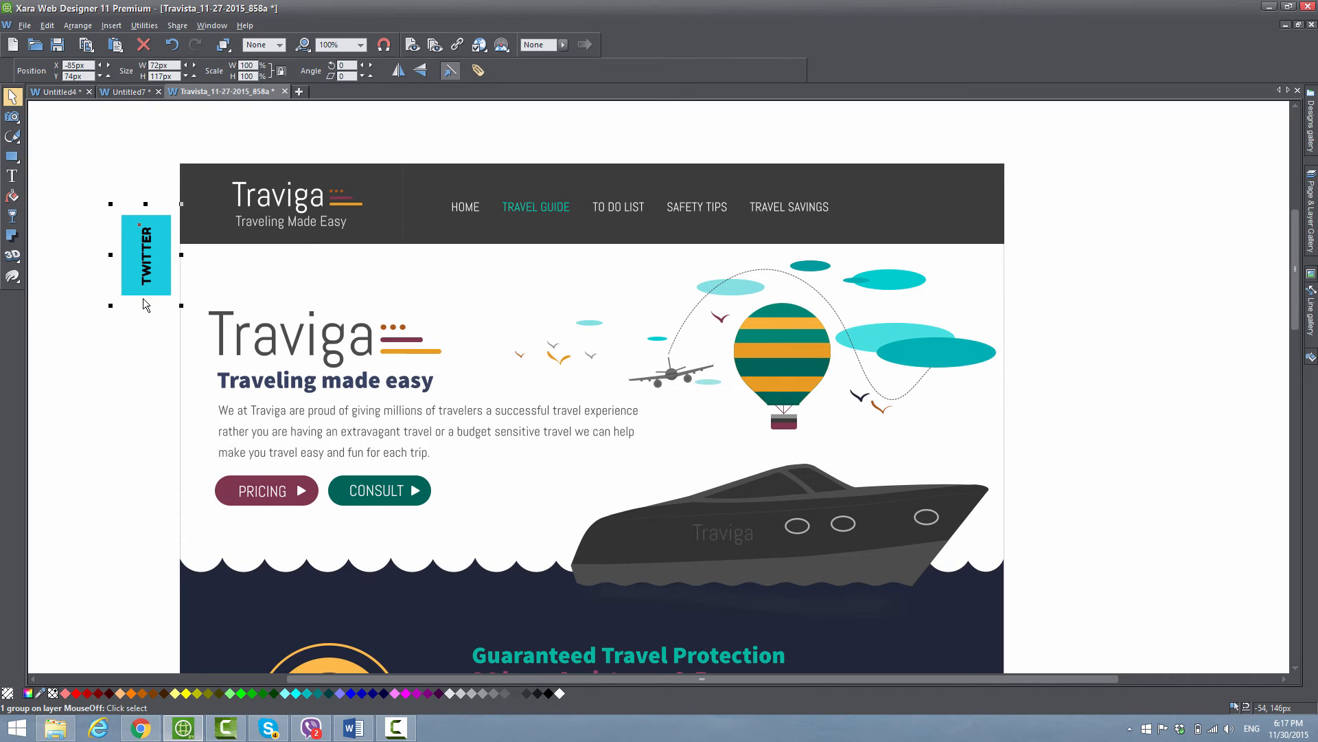
{"action": "mouse_move", "coordinate": [146, 299]}
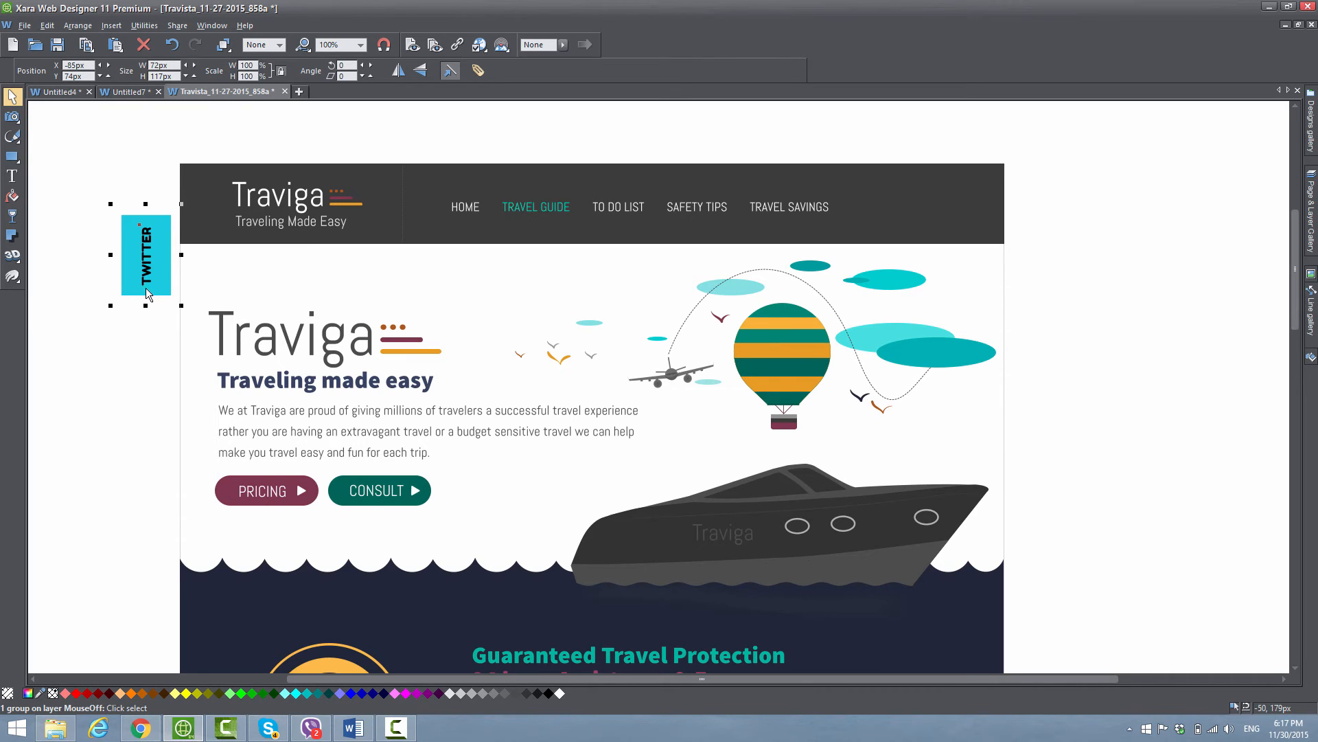
{"action": "mouse_move", "coordinate": [1041, 260]}
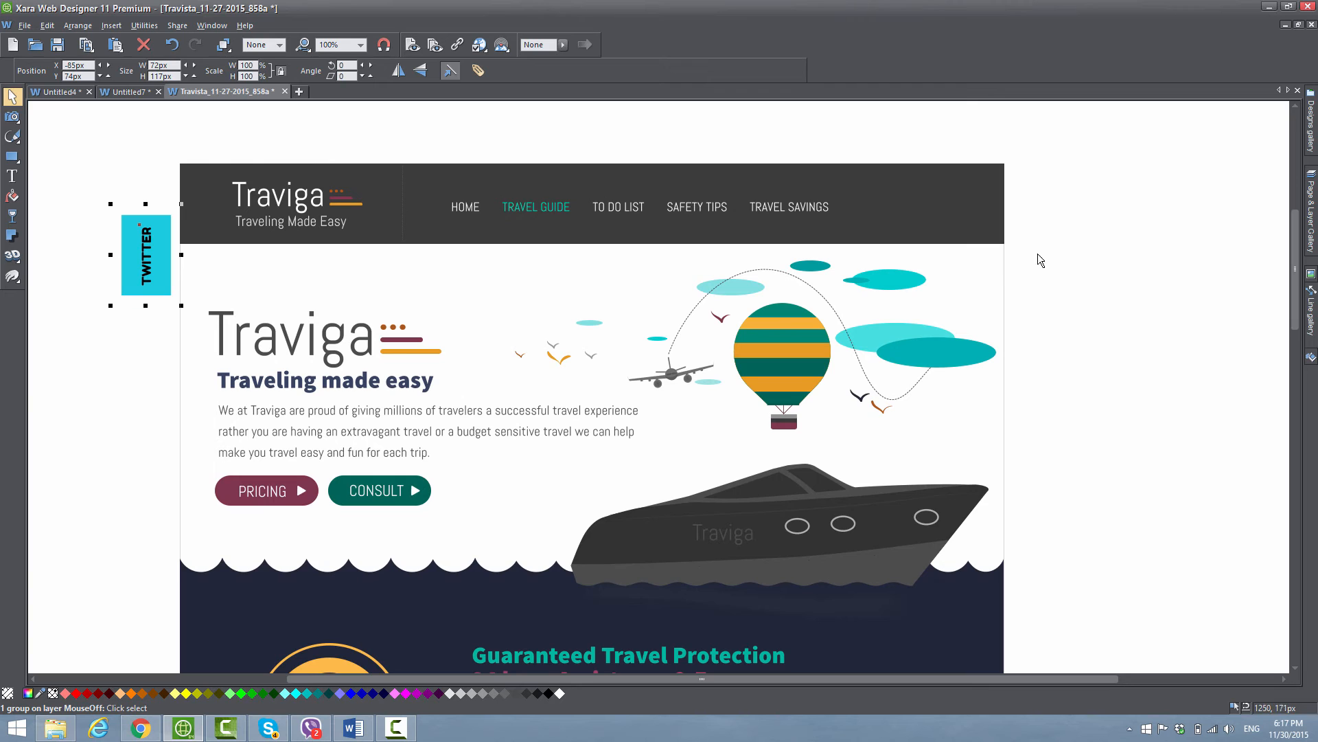
{"action": "mouse_move", "coordinate": [1038, 276]}
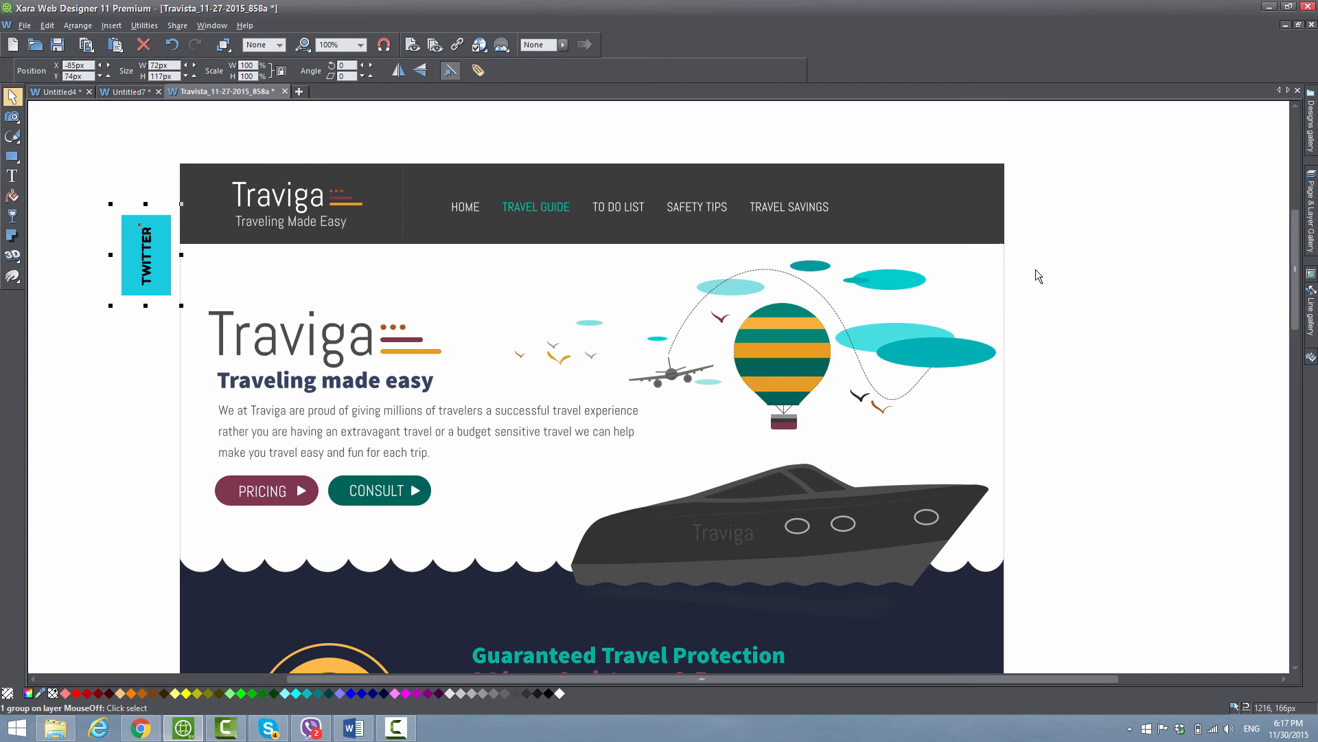
{"action": "mouse_move", "coordinate": [894, 189]}
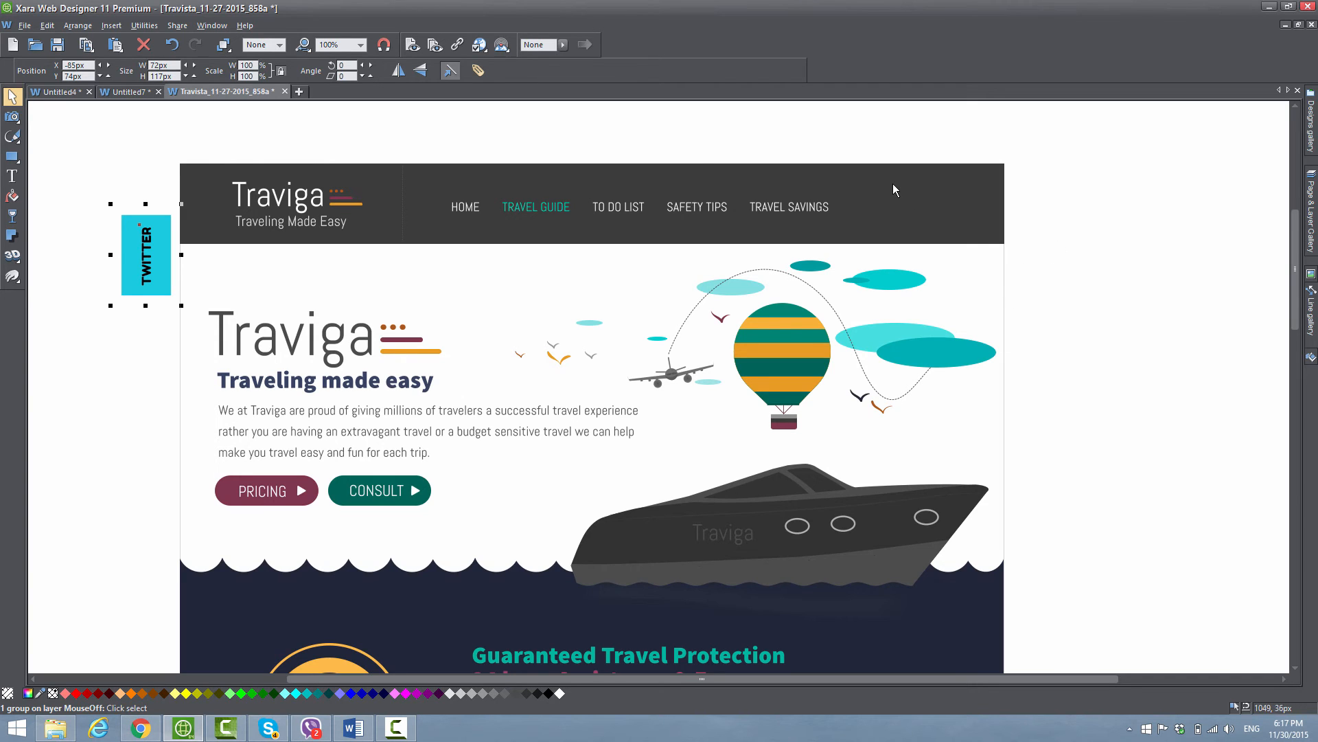
{"action": "mouse_move", "coordinate": [265, 173]}
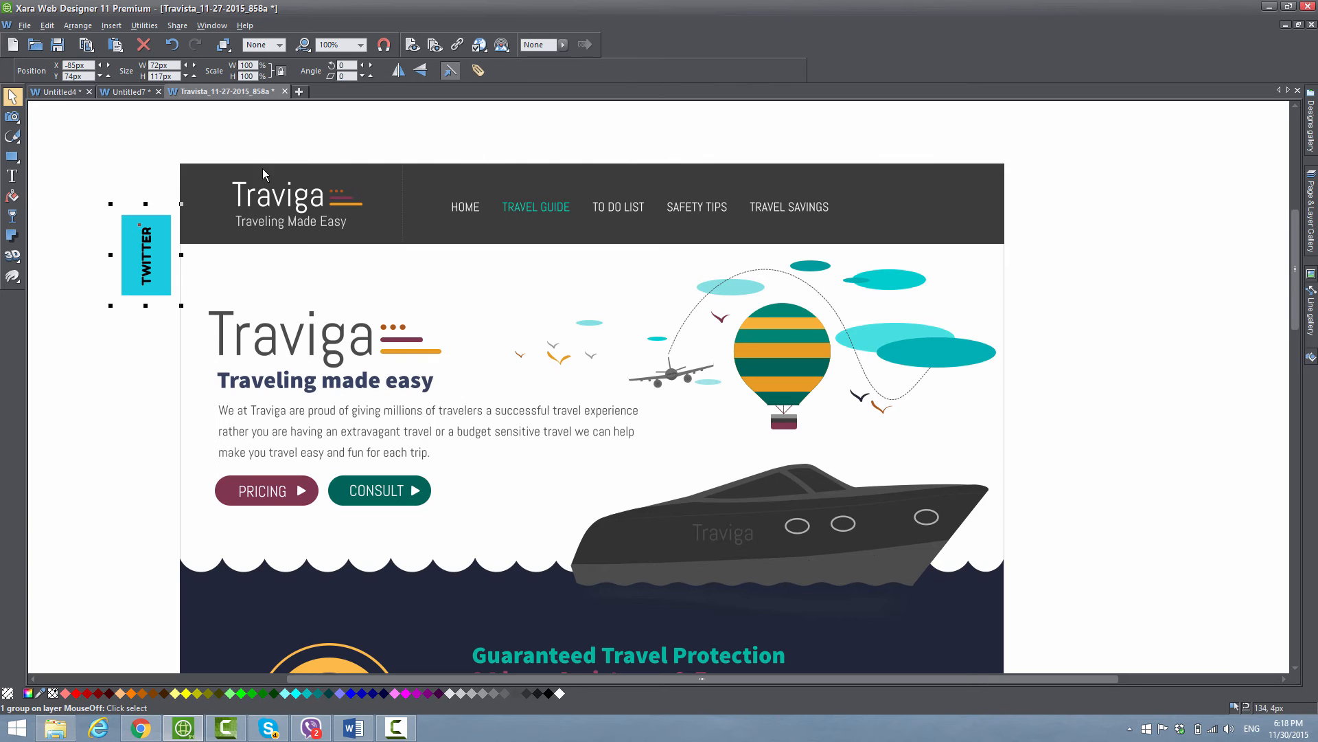
{"action": "mouse_move", "coordinate": [500, 132]}
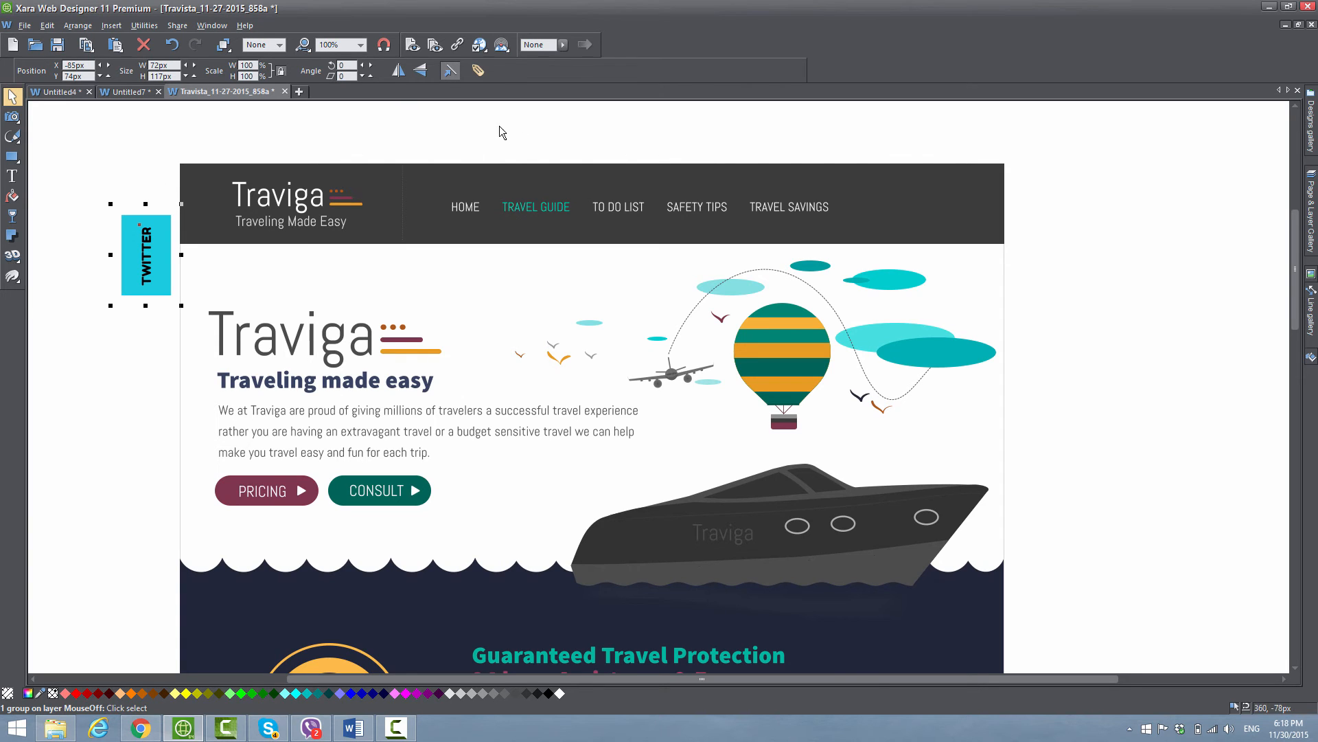
{"action": "mouse_move", "coordinate": [501, 134]}
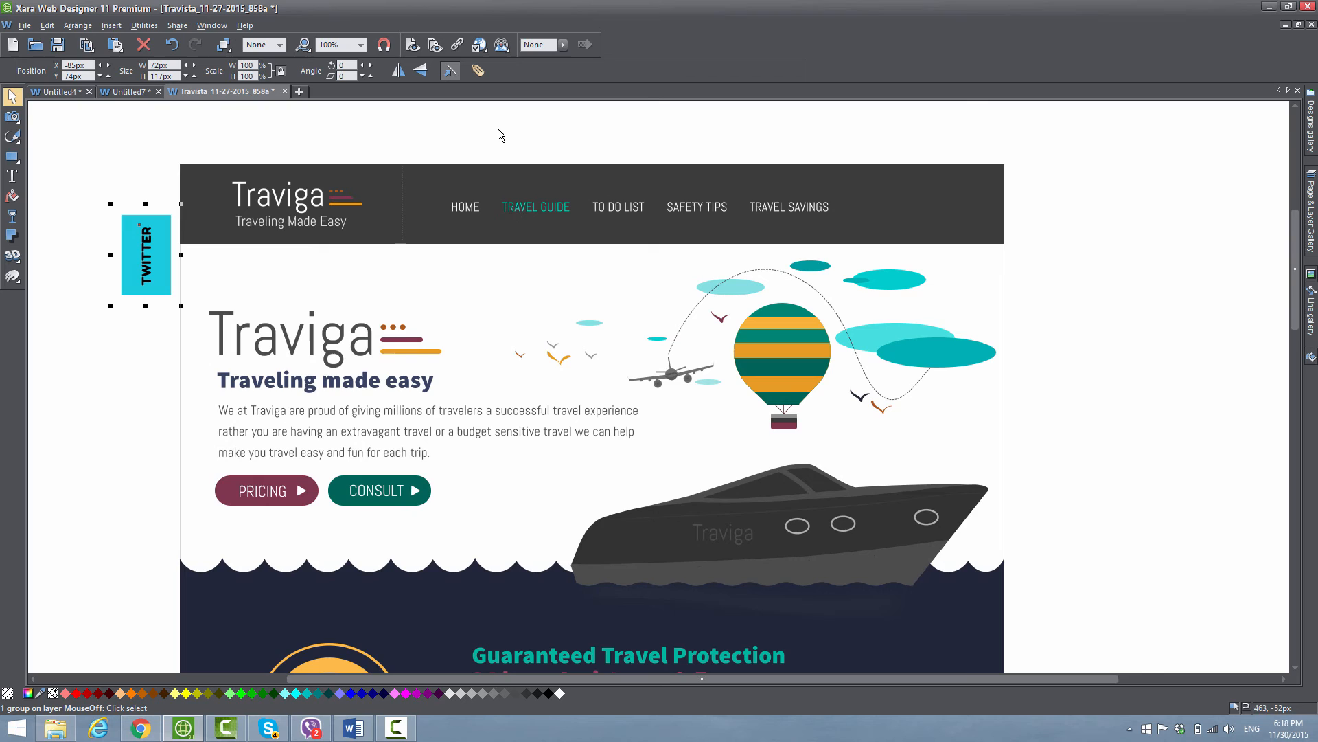
{"action": "mouse_move", "coordinate": [498, 139]}
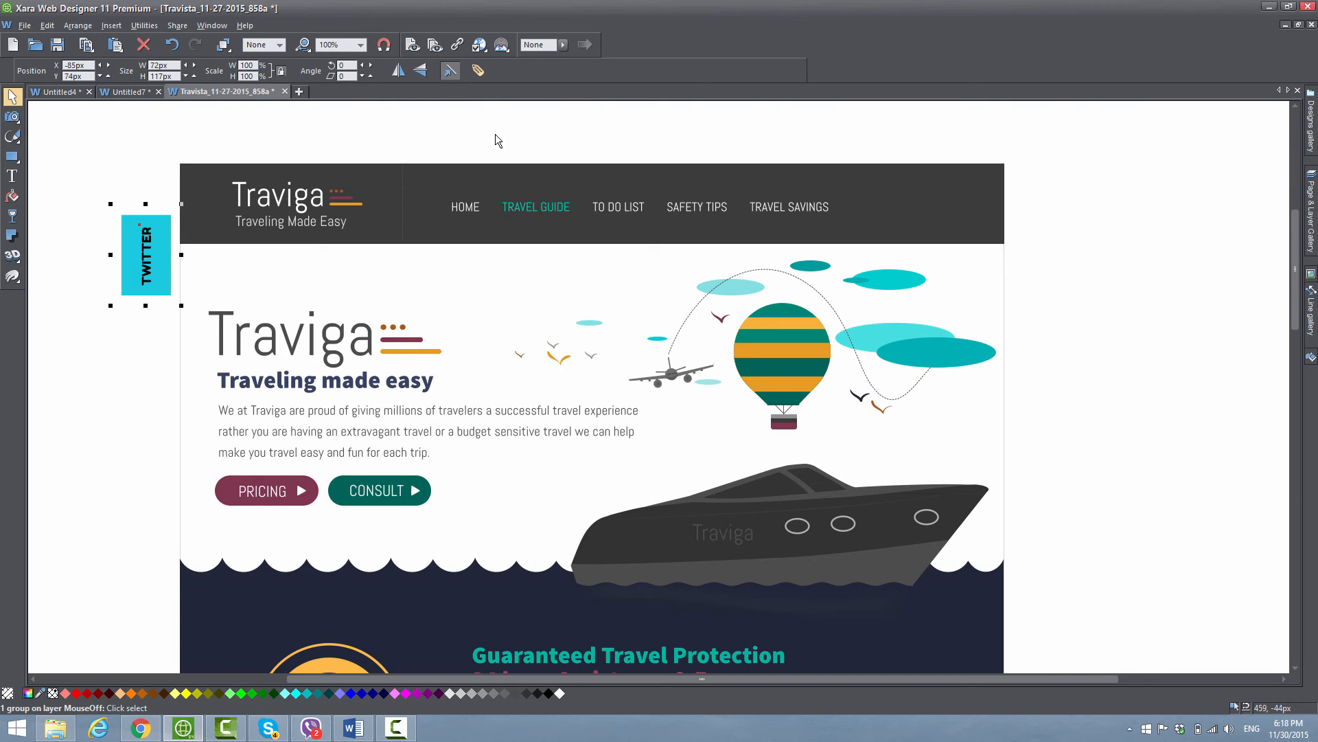
{"action": "mouse_move", "coordinate": [193, 311]}
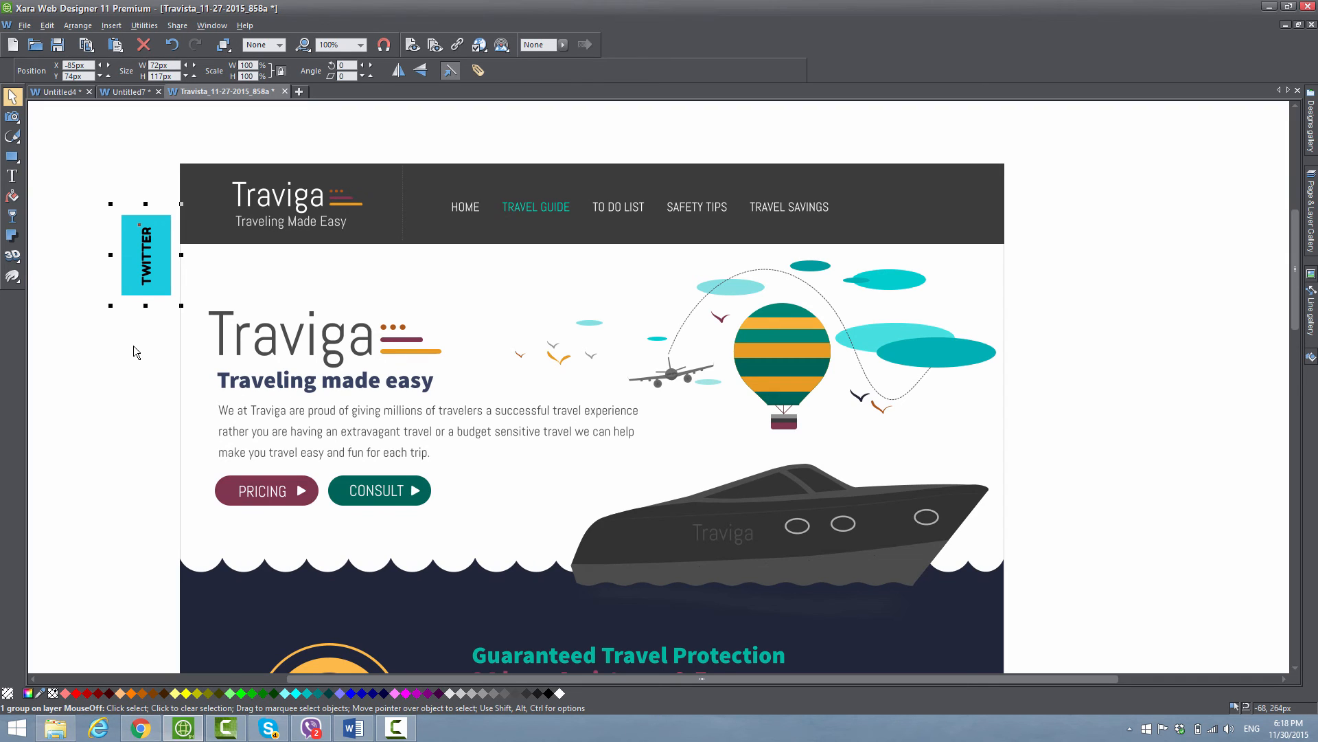
Preview in Internet Explorer and scroll to confirm the TWITTER tab stays at the left edge.
{"action": "key", "text": "f5"}
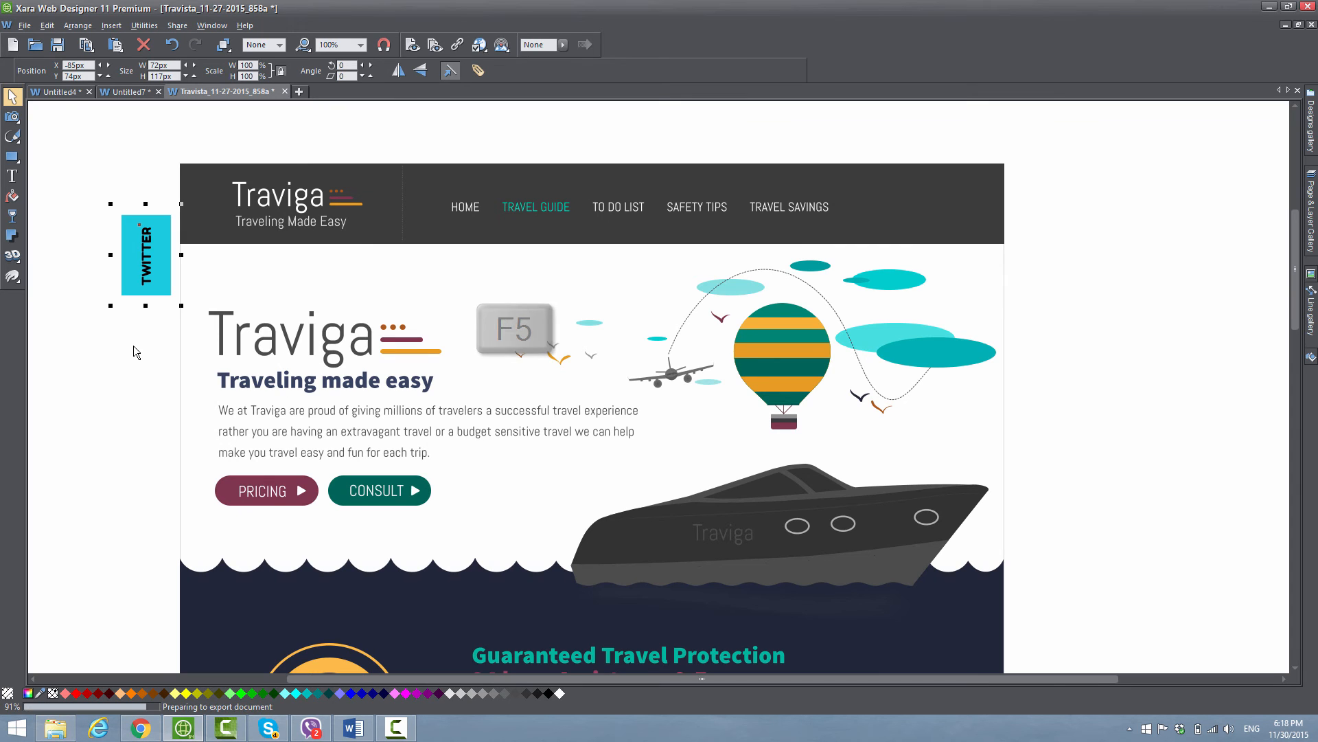
{"action": "key", "text": "F5"}
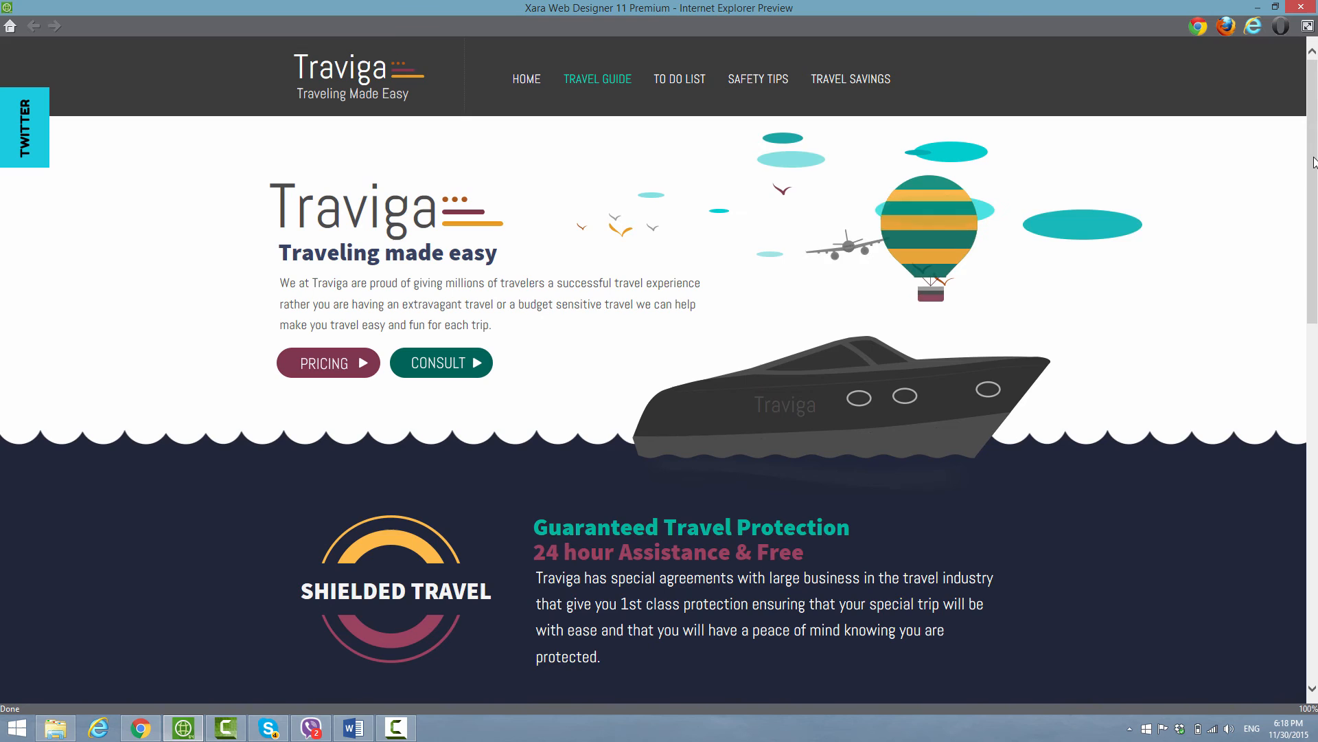
{"action": "scroll", "scroll_direction": "down", "scroll_amount": 3}
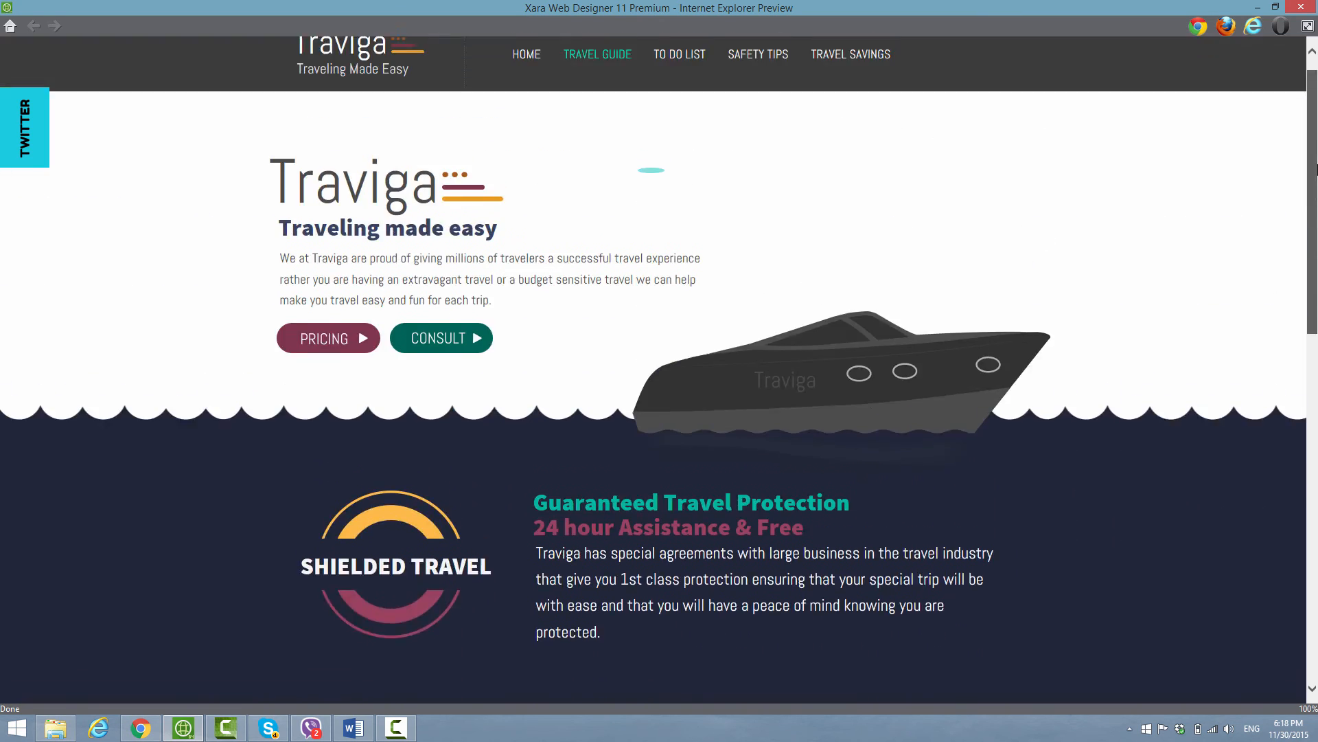
{"action": "scroll", "scroll_direction": "down", "scroll_amount": 3}
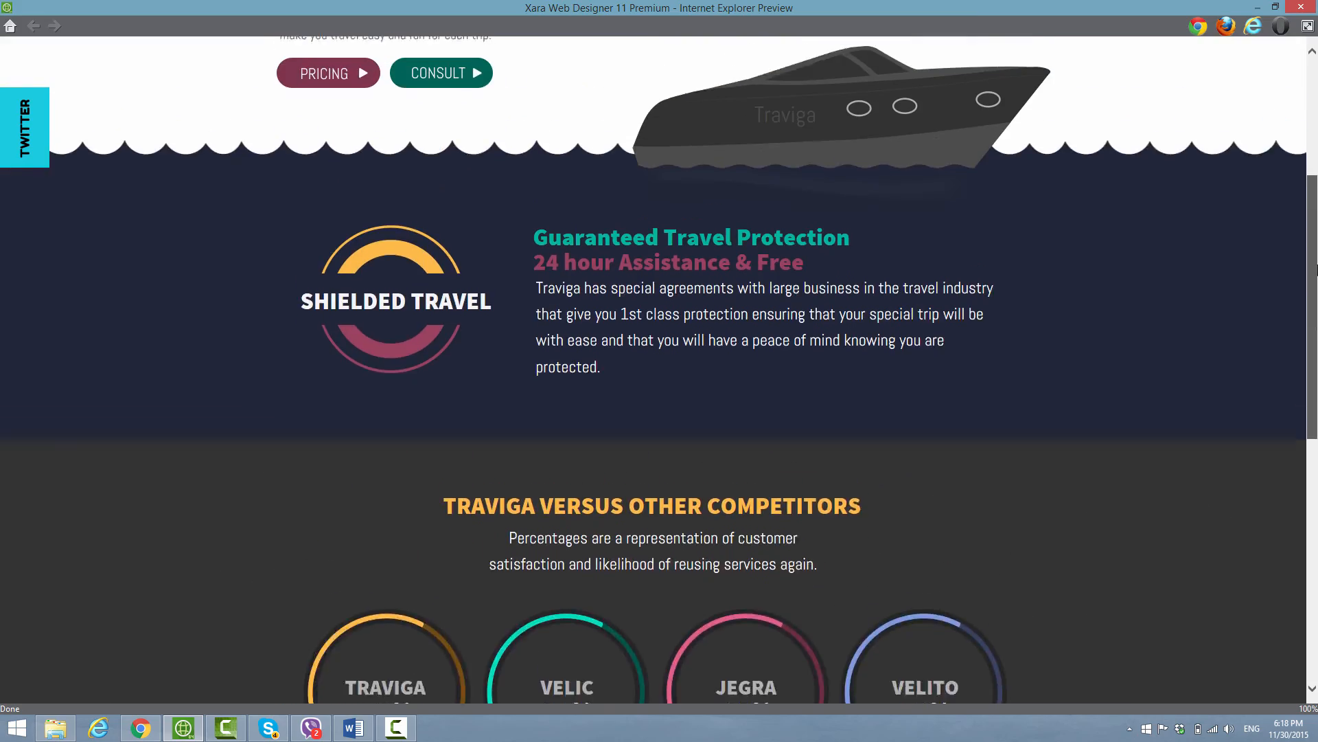
{"action": "scroll", "scroll_direction": "up", "scroll_amount": 3}
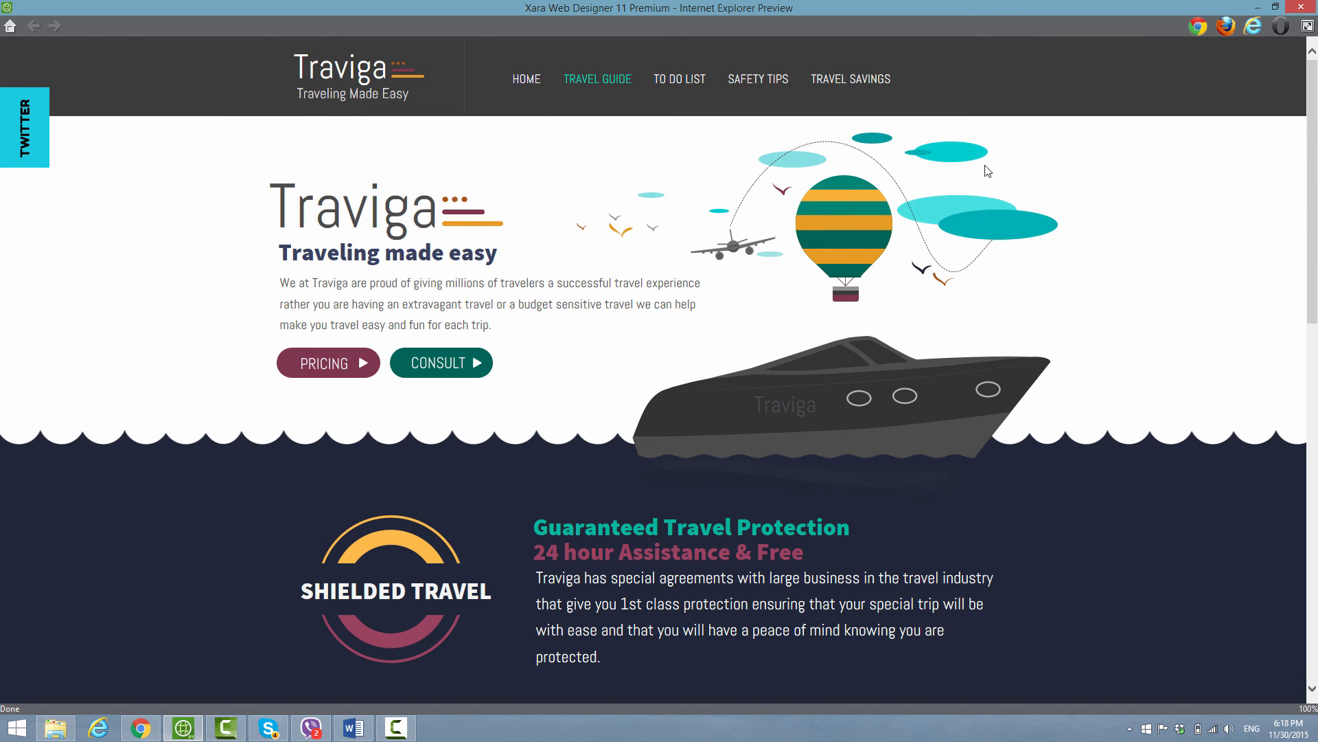
{"action": "mouse_move", "coordinate": [1252, 153]}
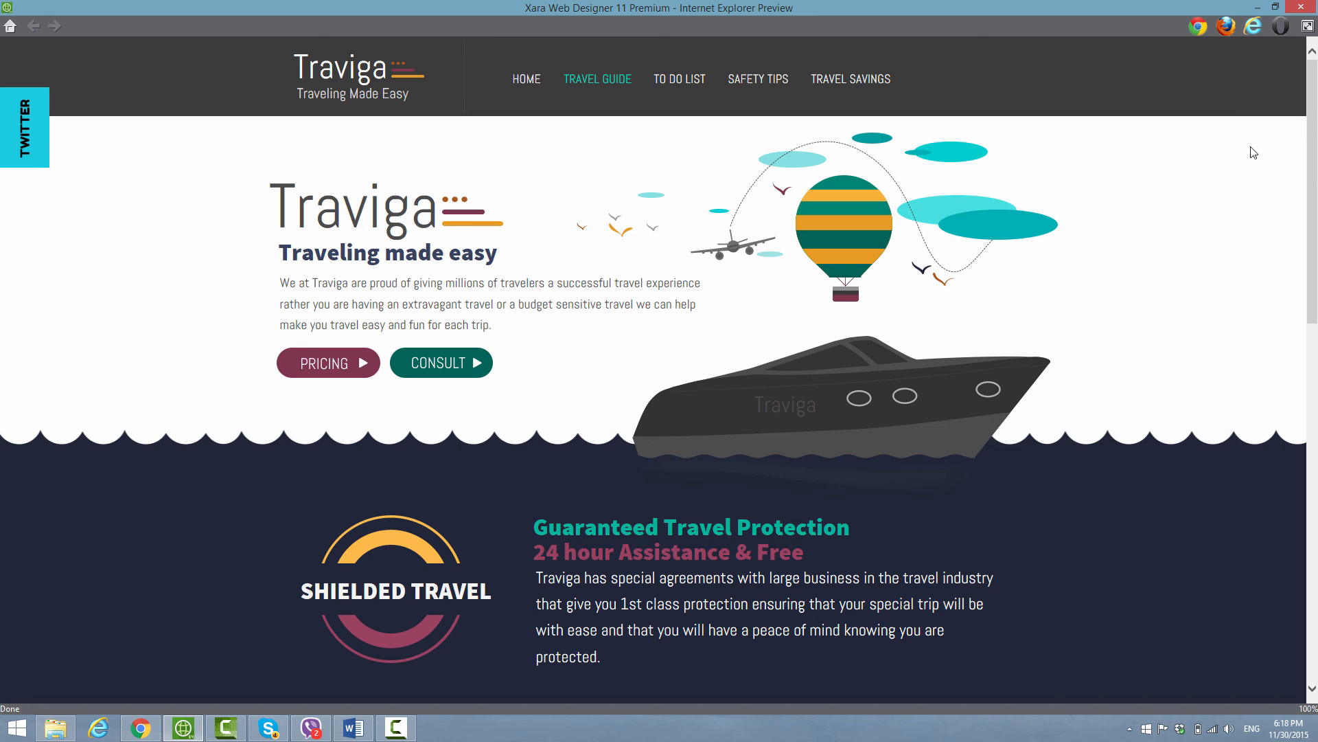